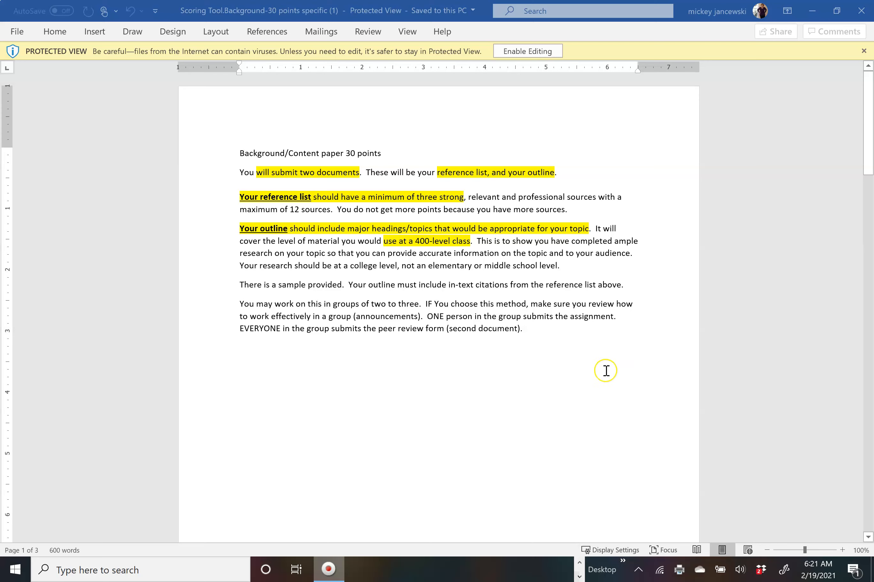
mouse_move(605, 378)
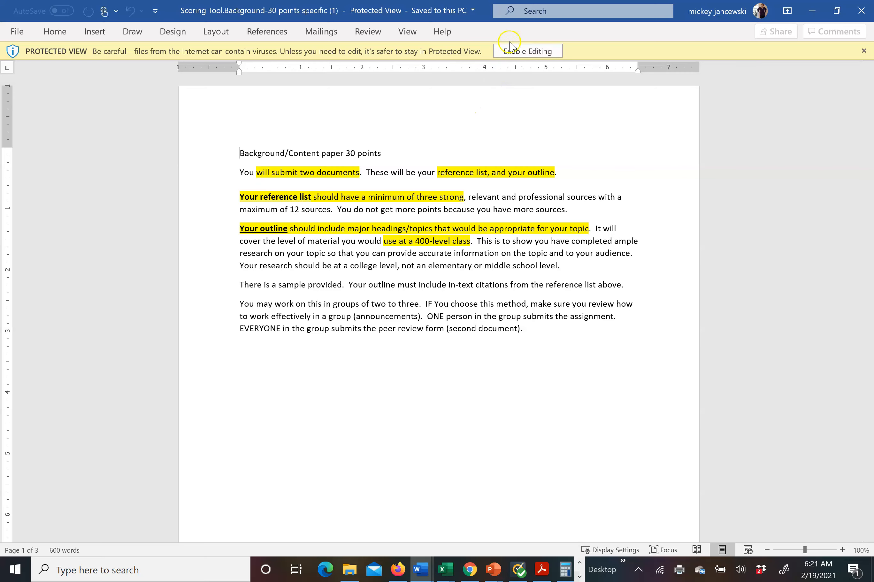
Enable editing on the protected Background/Content scoring tool document
click(526, 51)
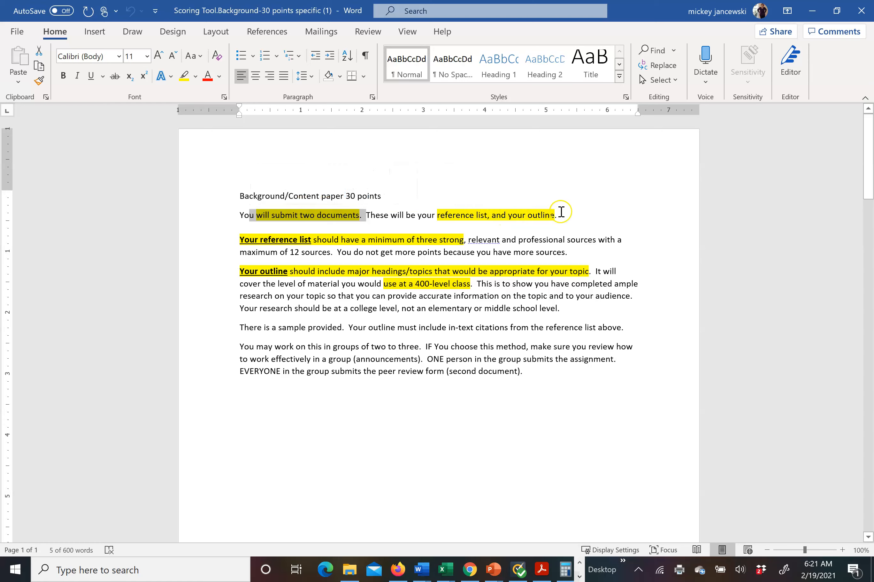
mouse_move(474, 211)
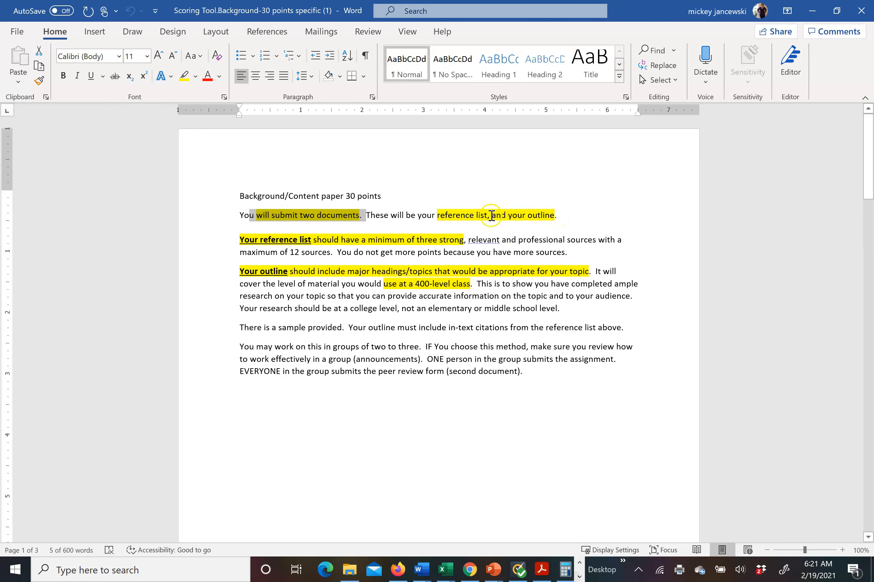
mouse_move(434, 217)
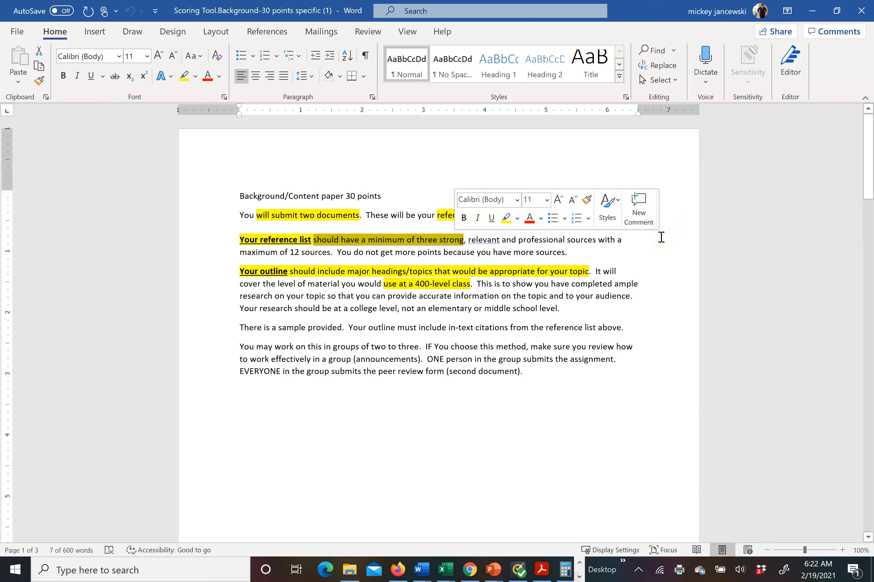
mouse_move(657, 243)
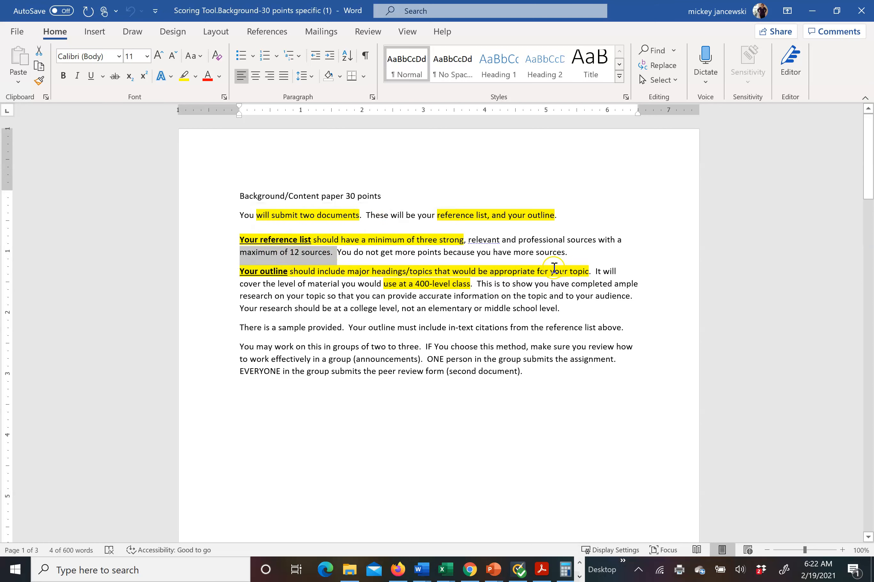
mouse_move(634, 254)
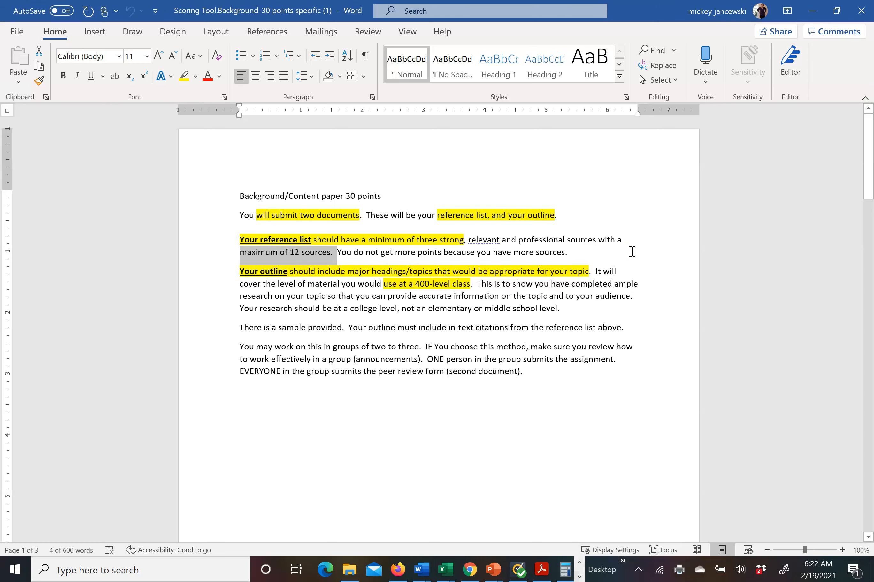
mouse_move(629, 249)
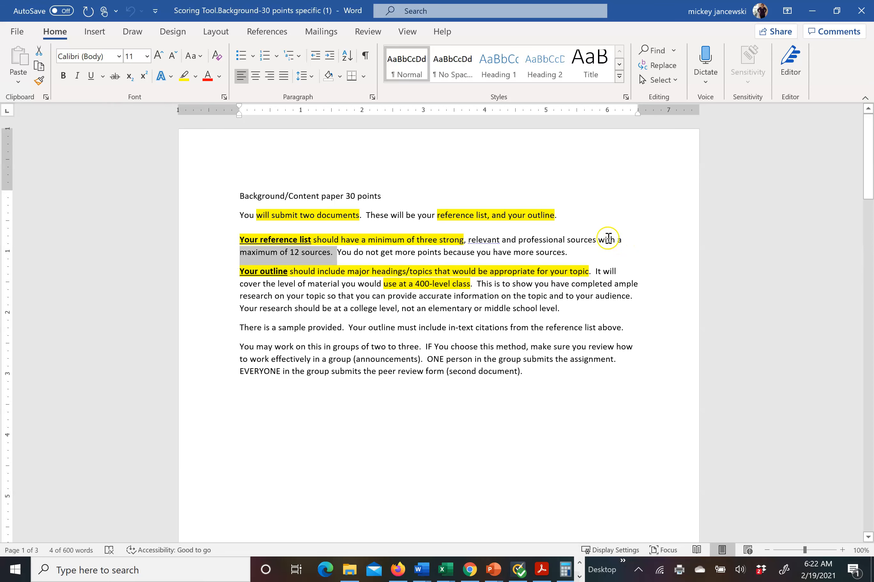
mouse_move(595, 252)
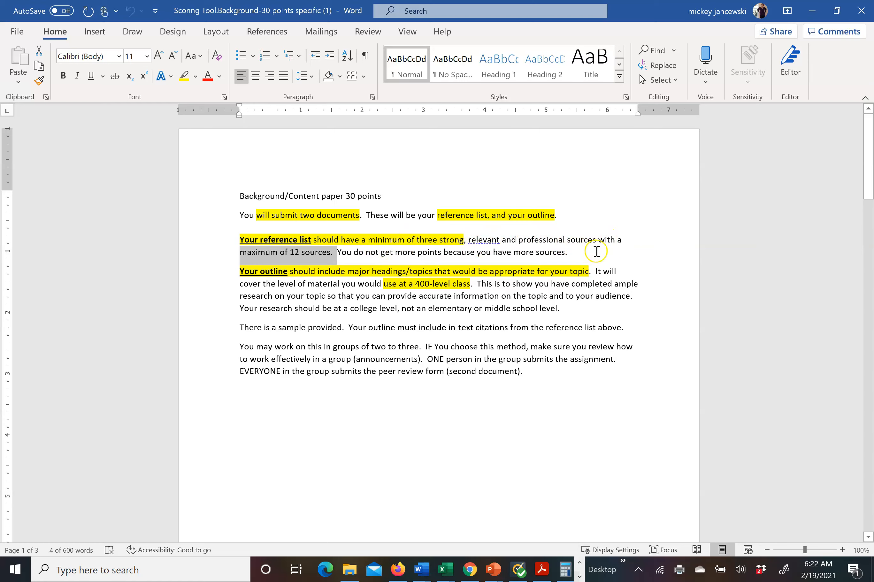
mouse_move(653, 259)
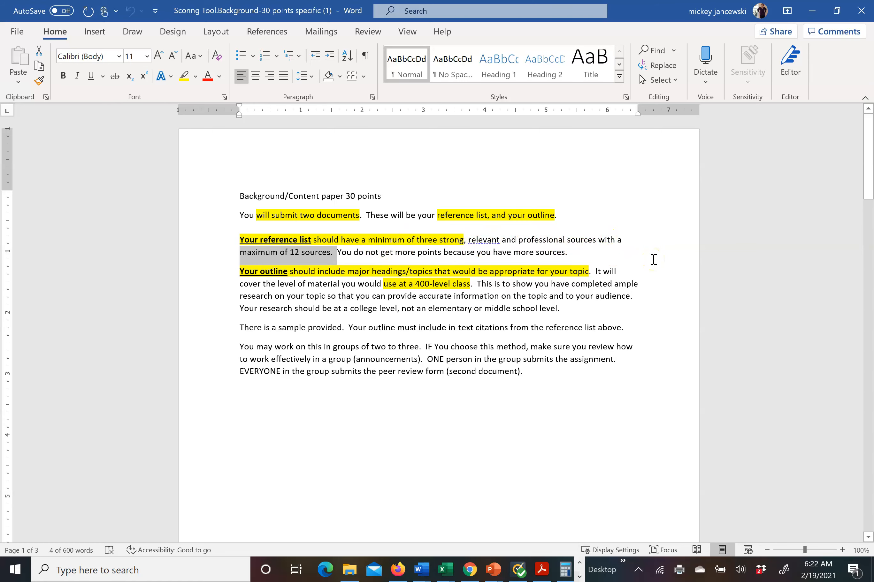
mouse_move(652, 260)
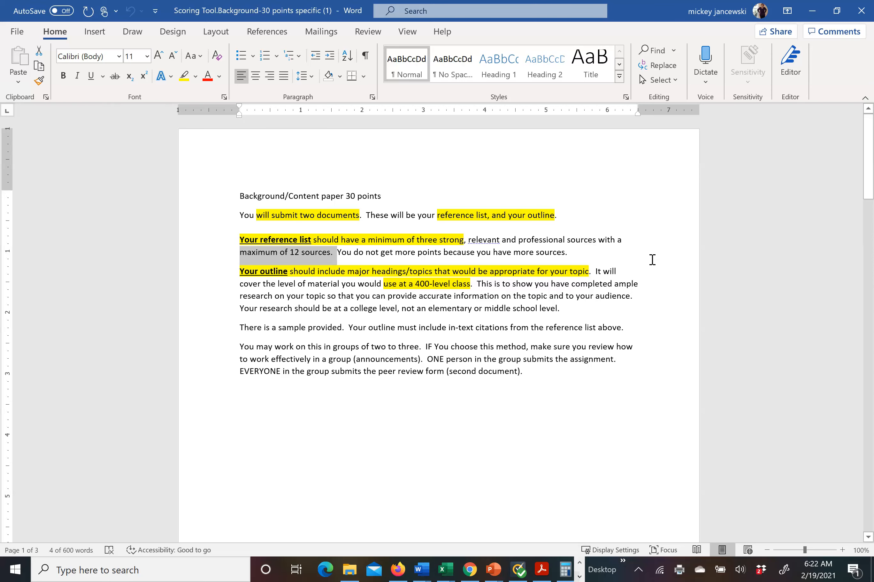
click(281, 271)
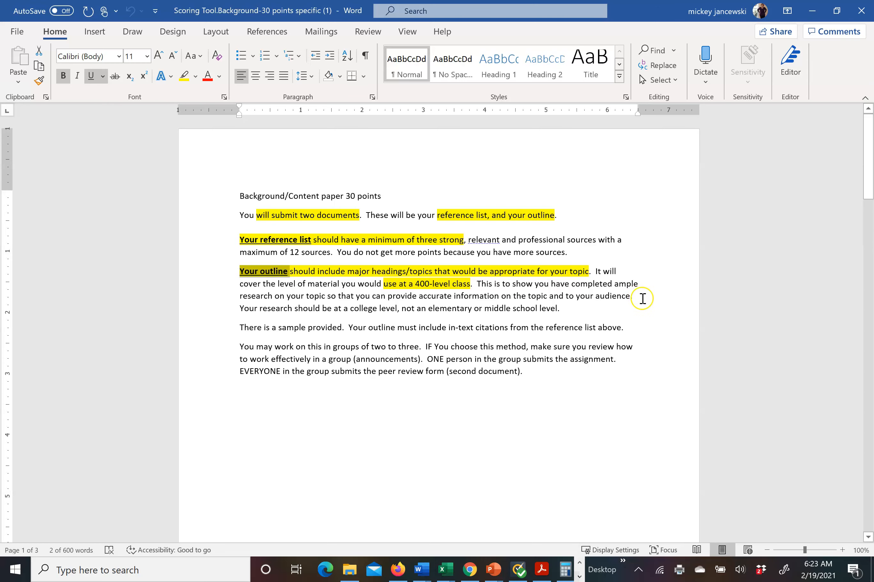
mouse_move(686, 335)
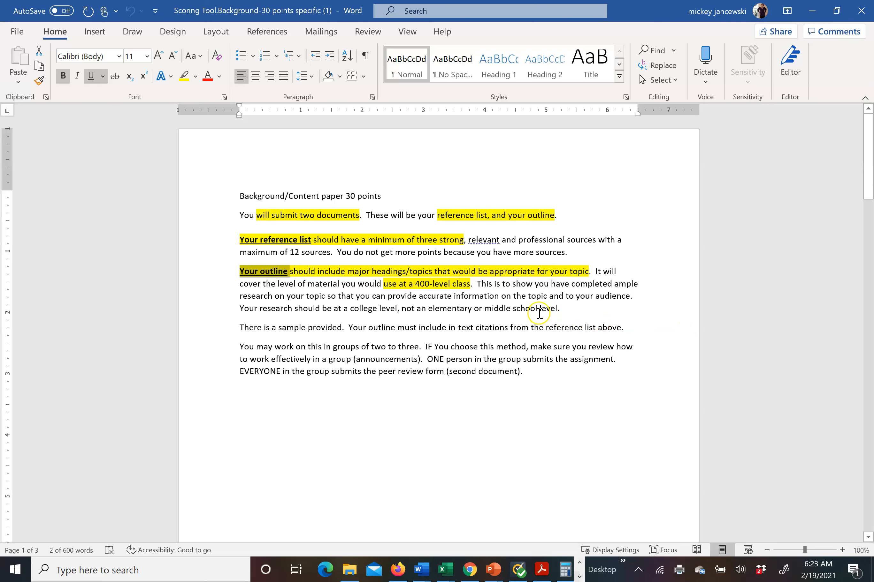
mouse_move(402, 282)
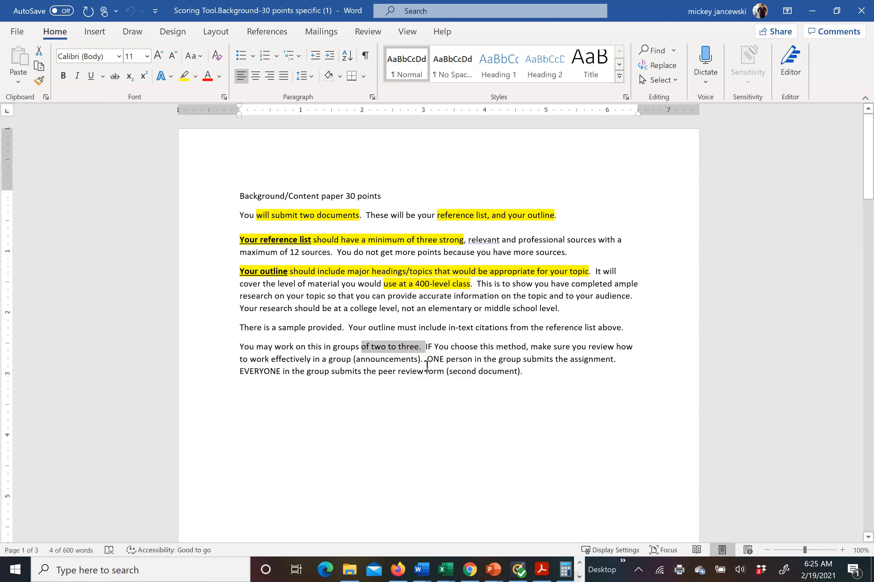
mouse_move(622, 366)
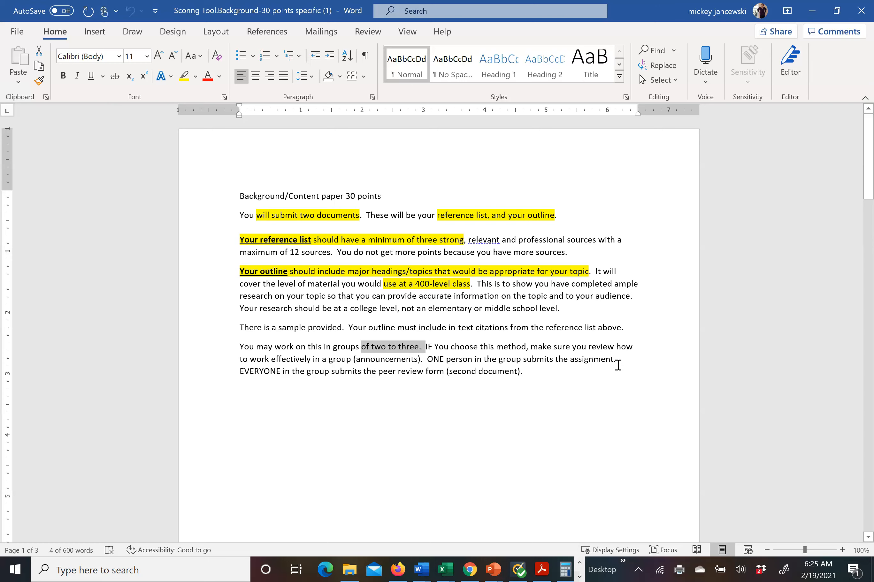
mouse_move(623, 388)
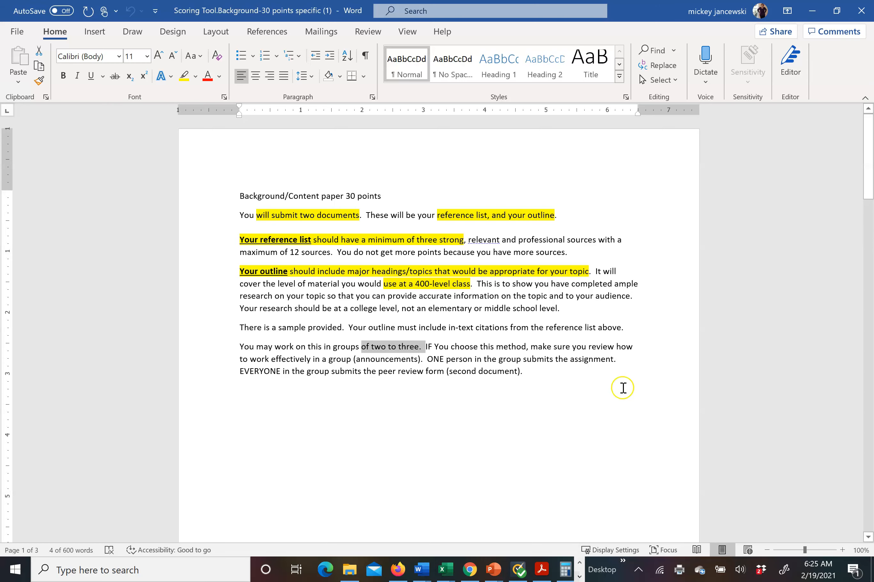
mouse_move(615, 393)
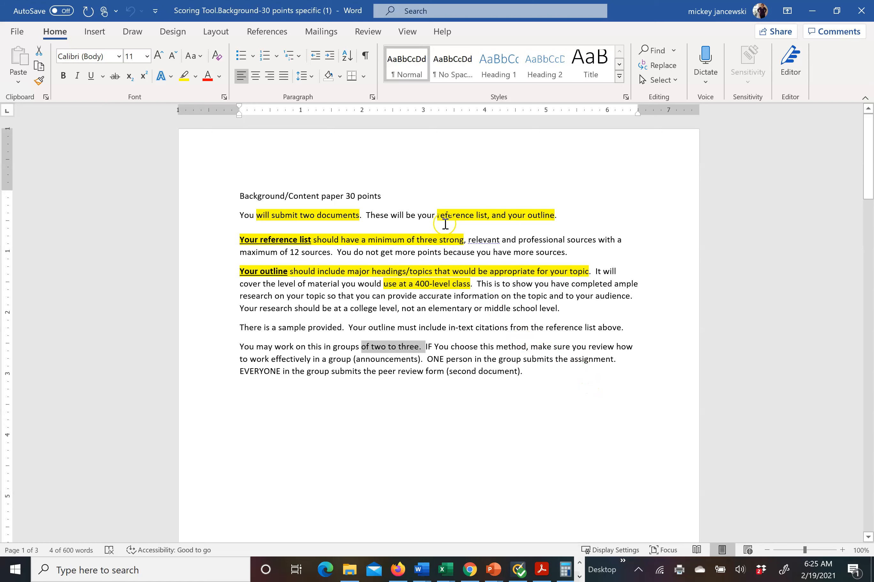
mouse_move(614, 229)
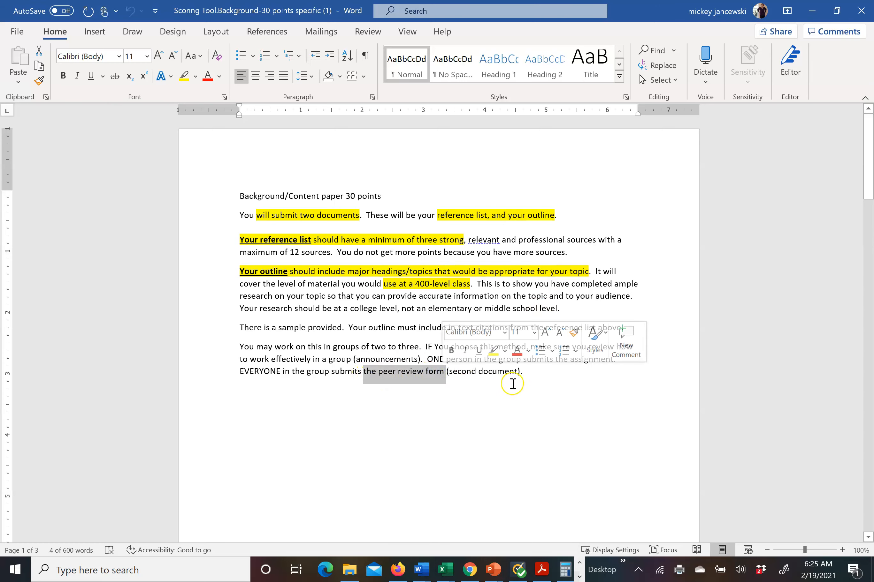
mouse_move(548, 380)
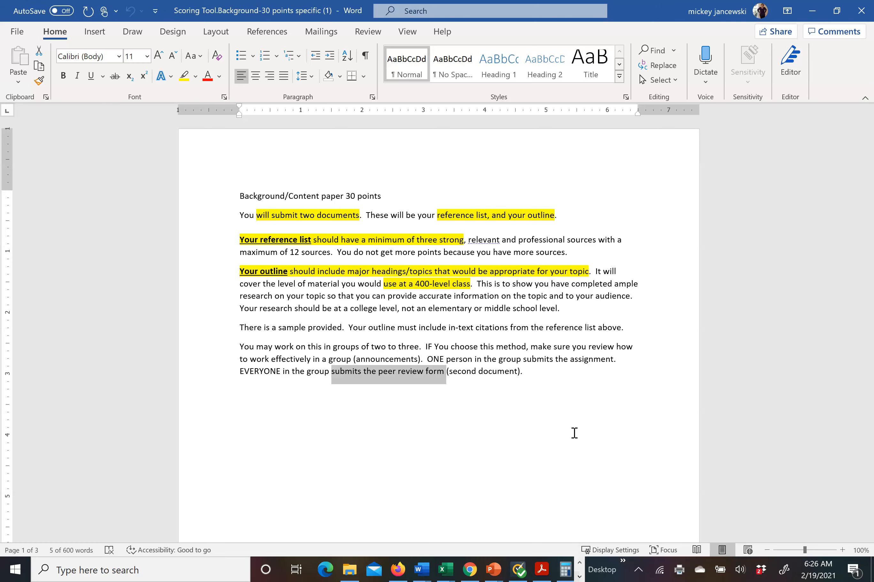
mouse_move(574, 433)
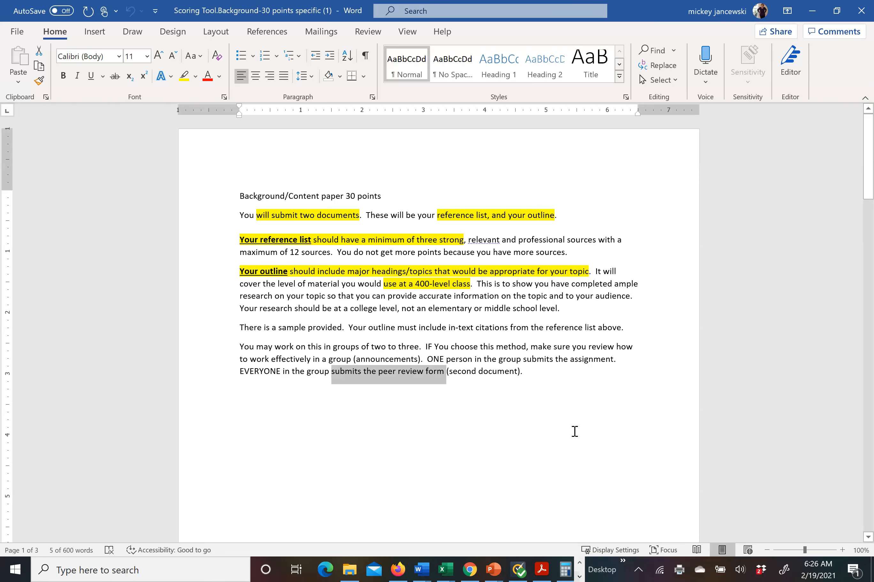
Scroll to the scoring table and select the Spelling criterion cell for shading
scroll(down, 3)
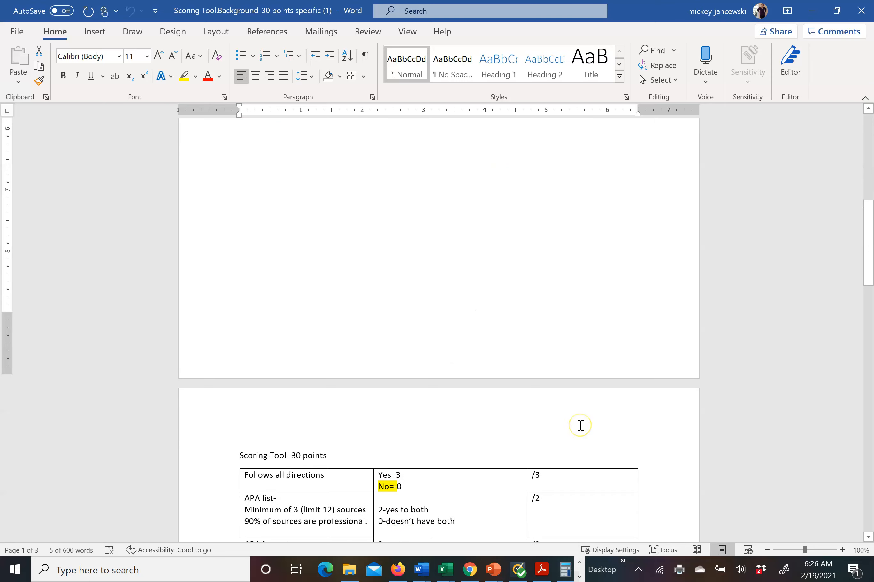
scroll(down, 3)
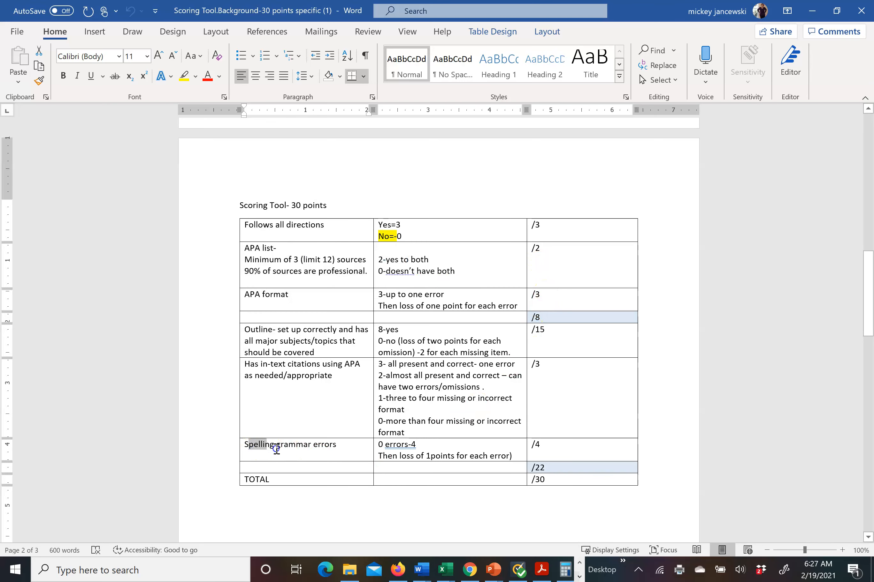
double_click(290, 444)
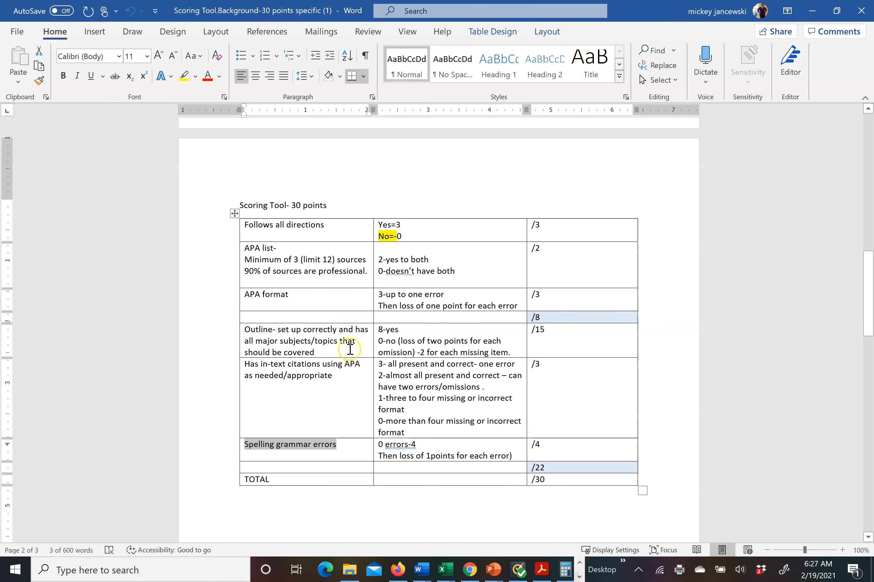
mouse_move(362, 348)
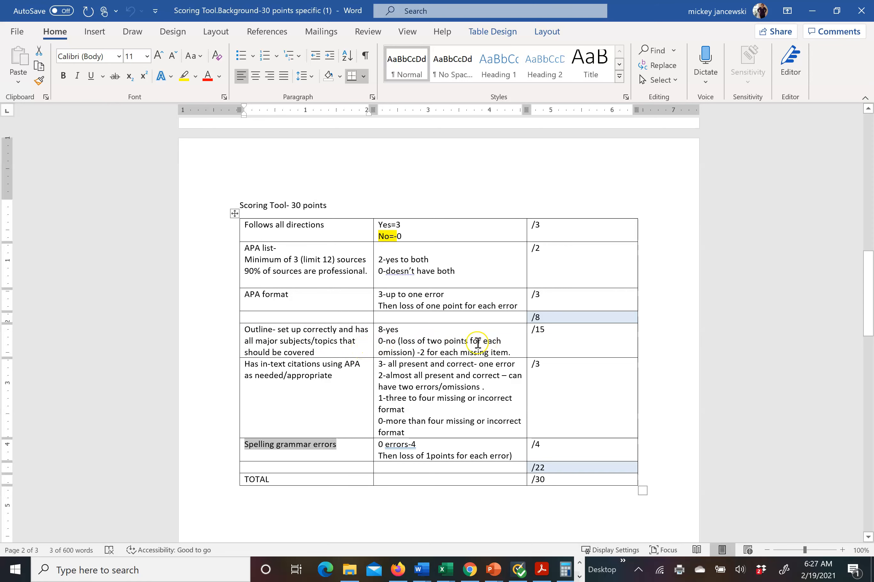
mouse_move(355, 344)
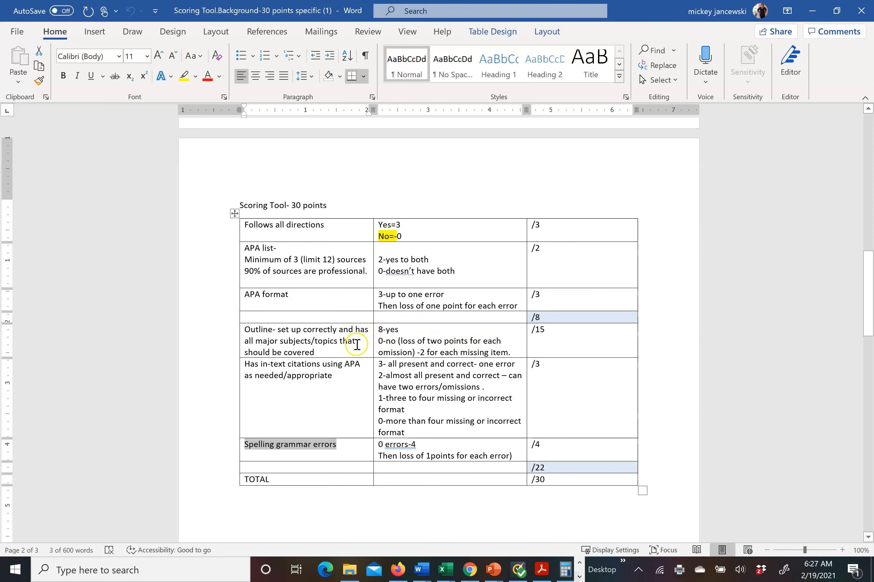
mouse_move(347, 351)
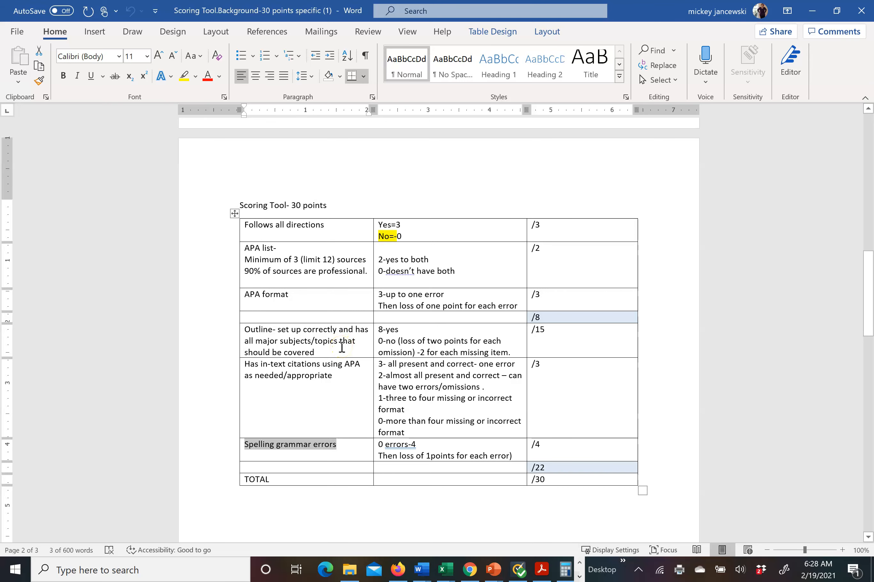
mouse_move(416, 347)
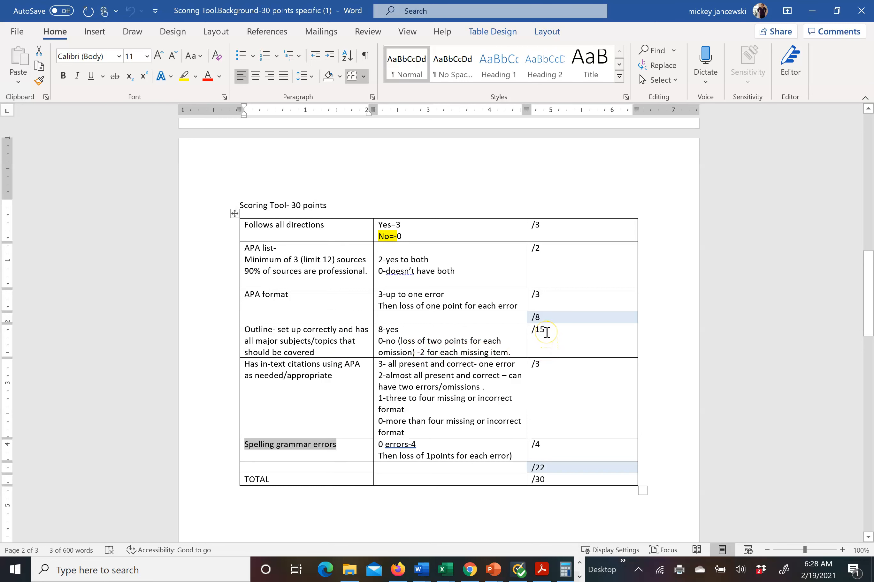
mouse_move(528, 346)
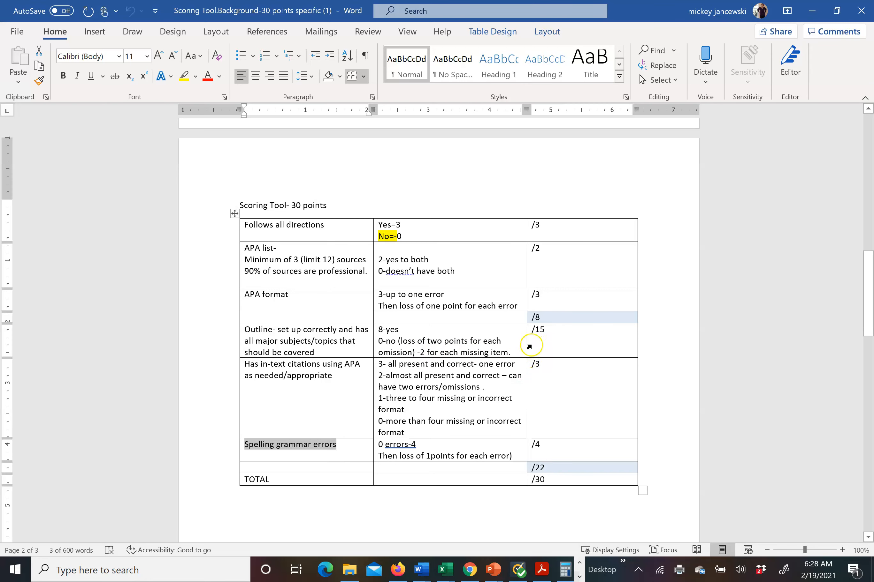
mouse_move(341, 369)
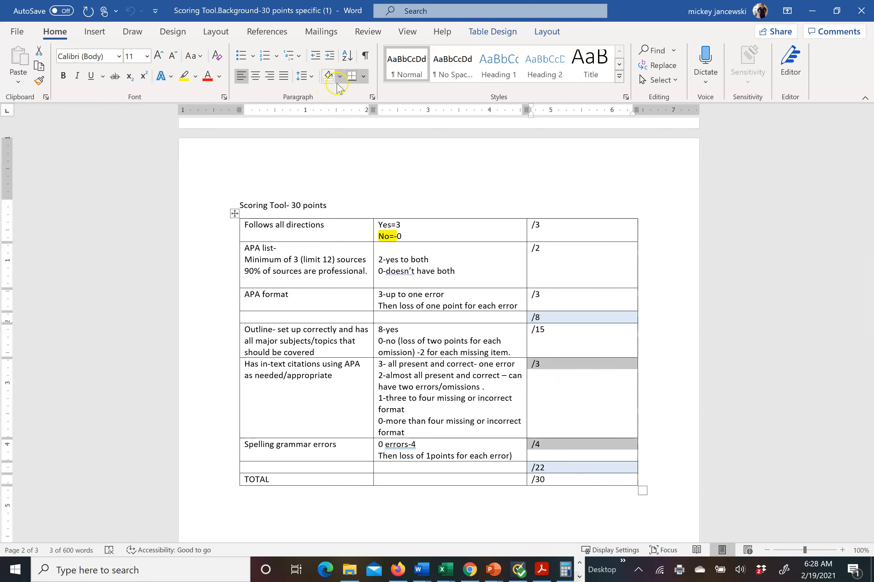
Apply a trial blue fill to the point-value cells, then undo it twice to keep the grey shading
click(341, 75)
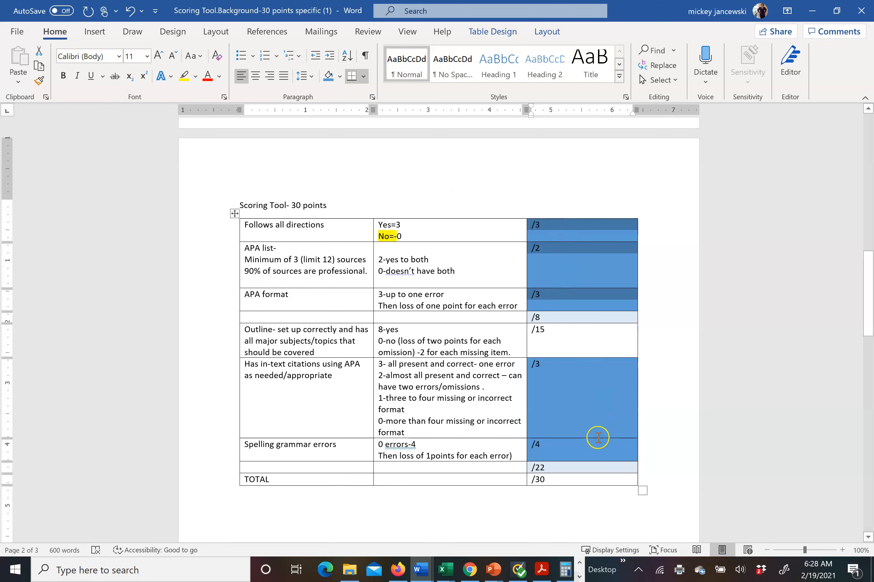
mouse_move(597, 435)
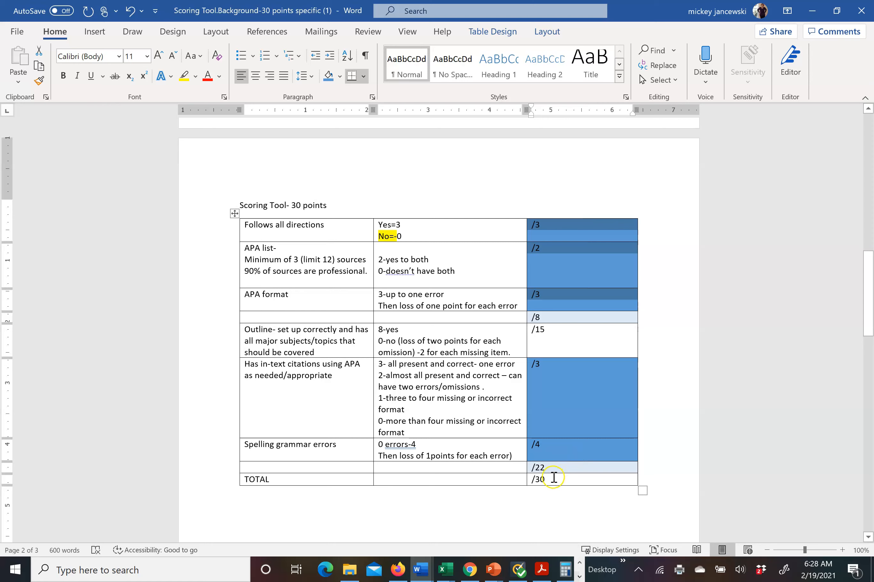
mouse_move(592, 411)
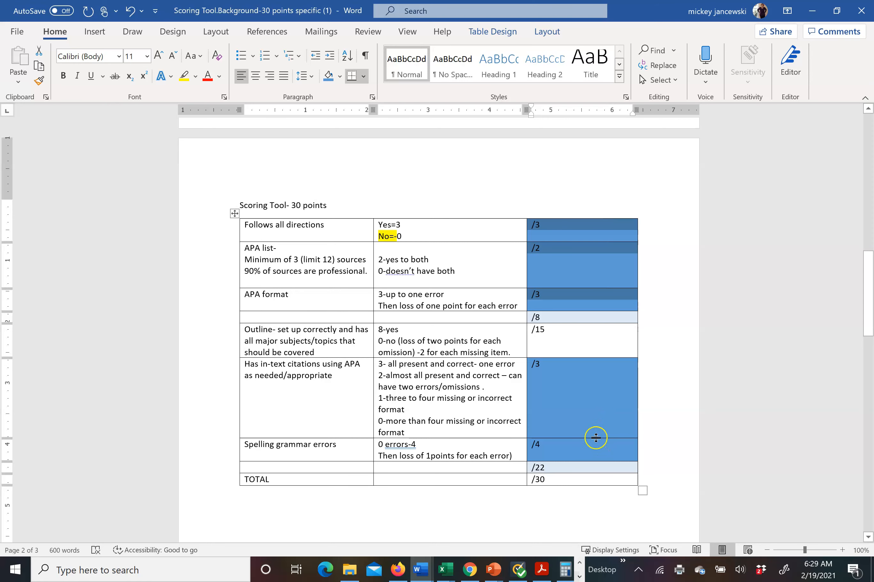
mouse_move(595, 355)
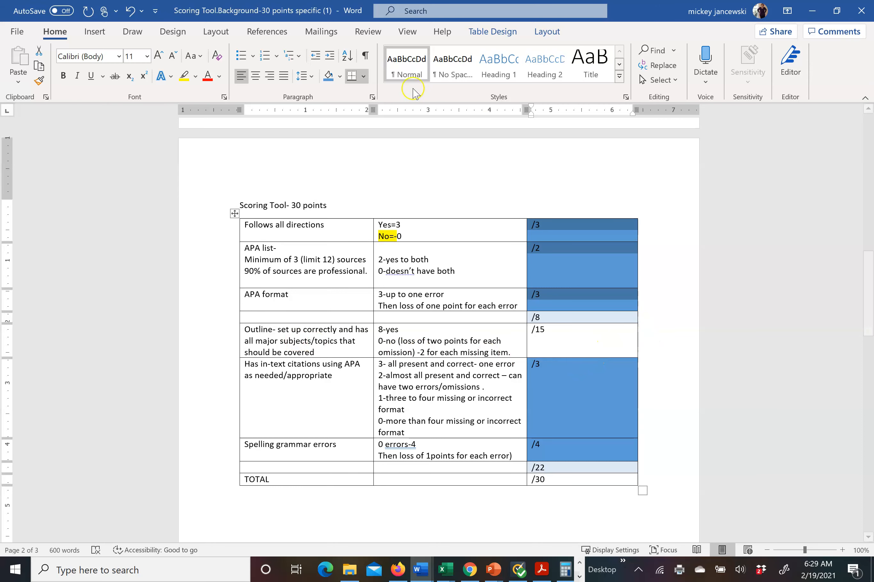
click(131, 11)
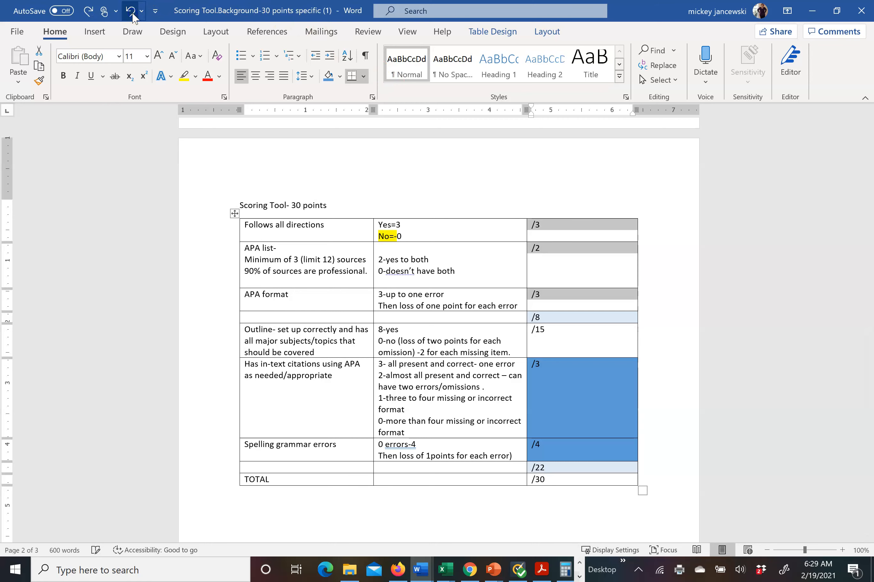
click(132, 11)
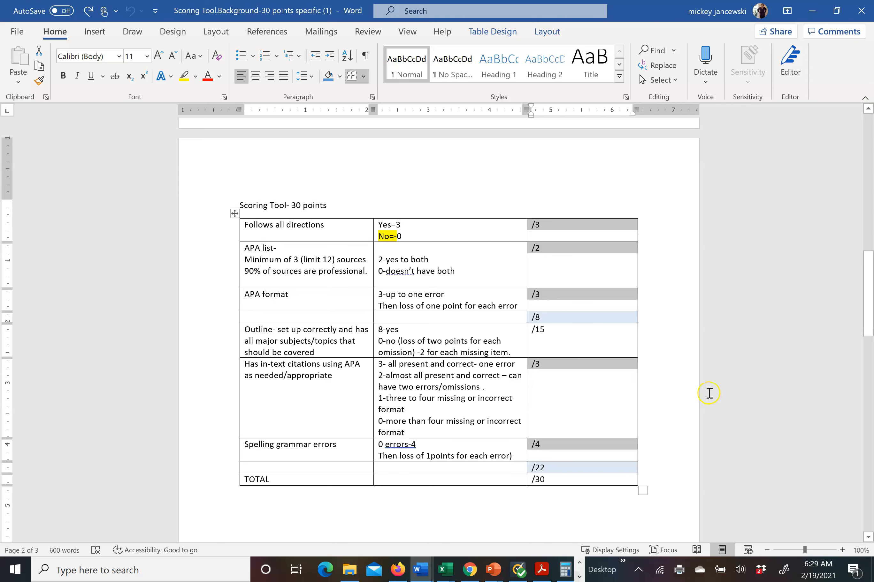
mouse_move(700, 384)
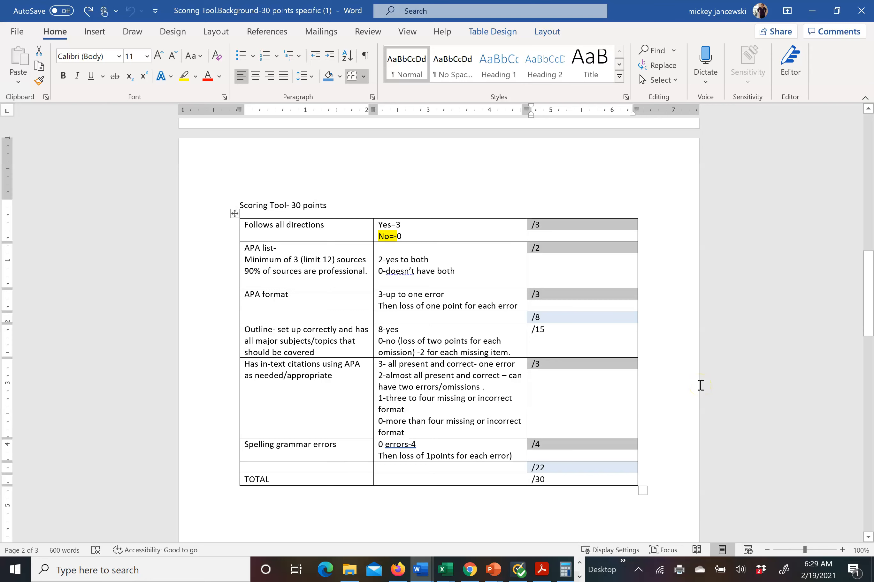
scroll(down, 3)
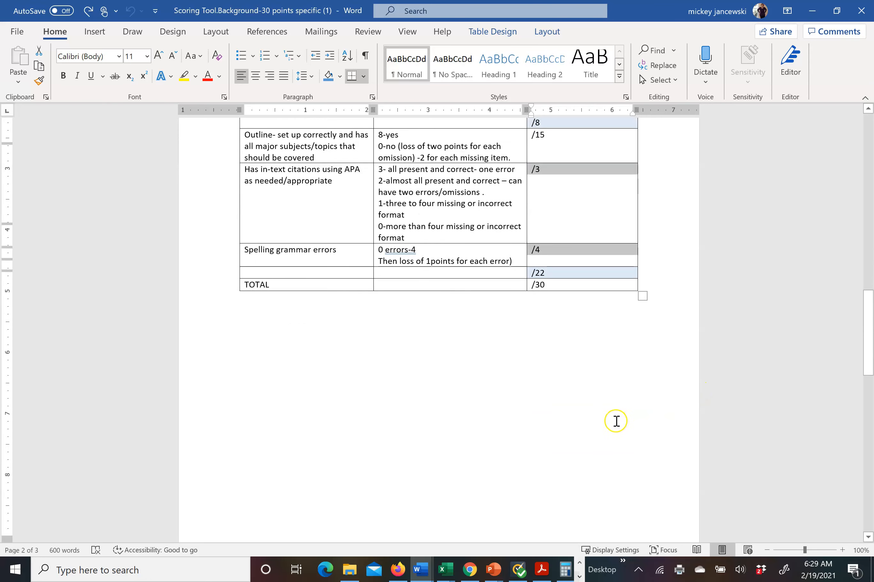
Scroll through the sample HIV outline down to its highlighted NOTE about 400-level coverage
scroll(down, 3)
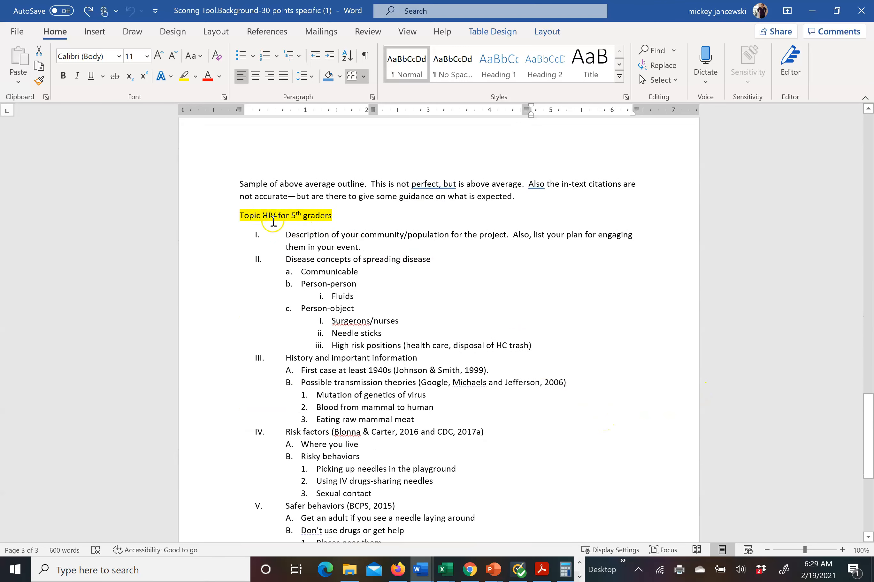
mouse_move(658, 379)
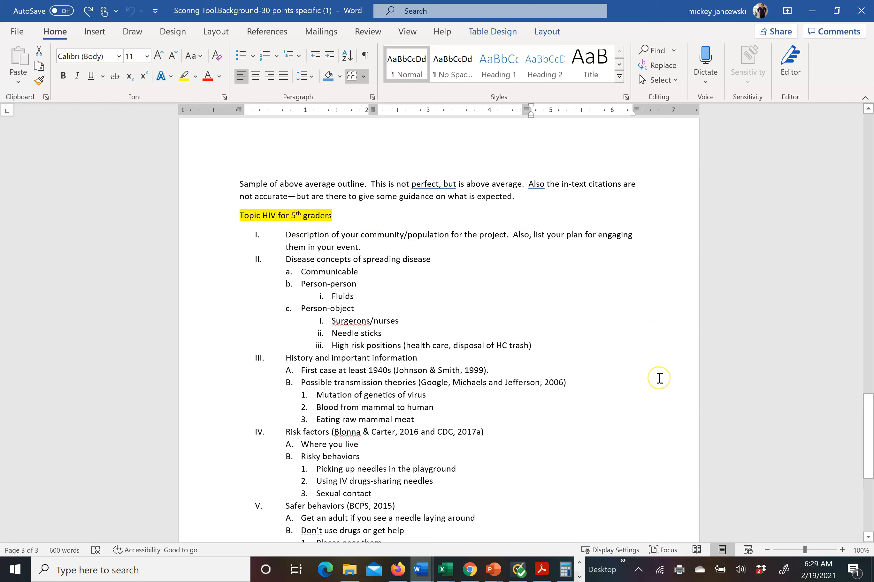
mouse_move(401, 263)
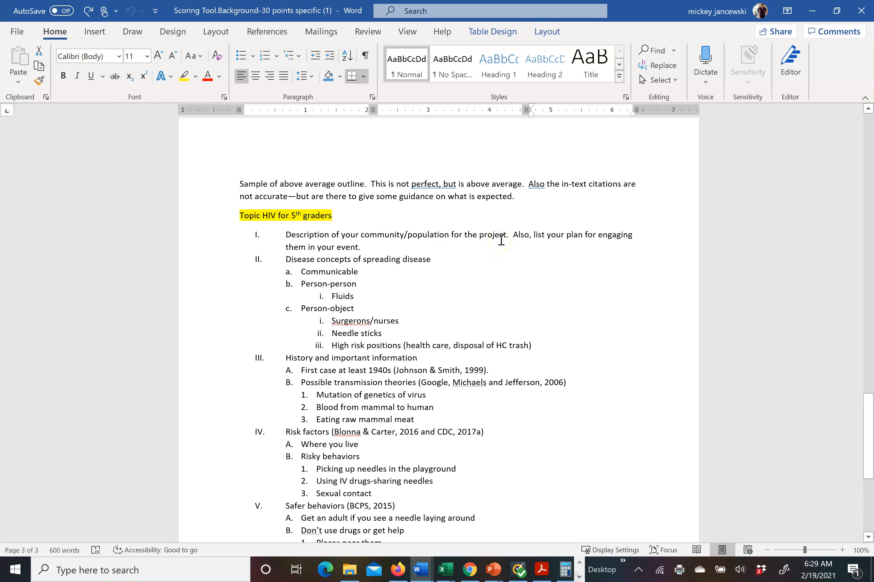
mouse_move(411, 229)
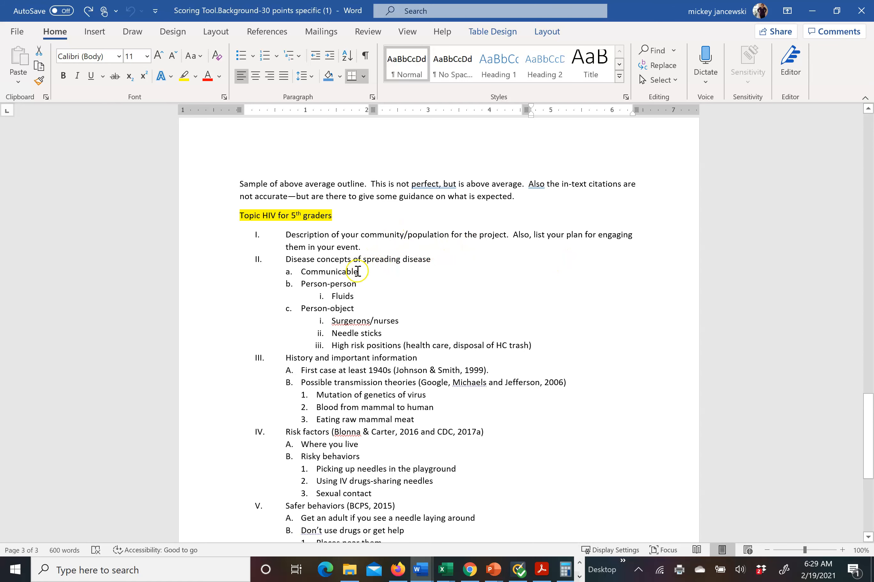
mouse_move(356, 286)
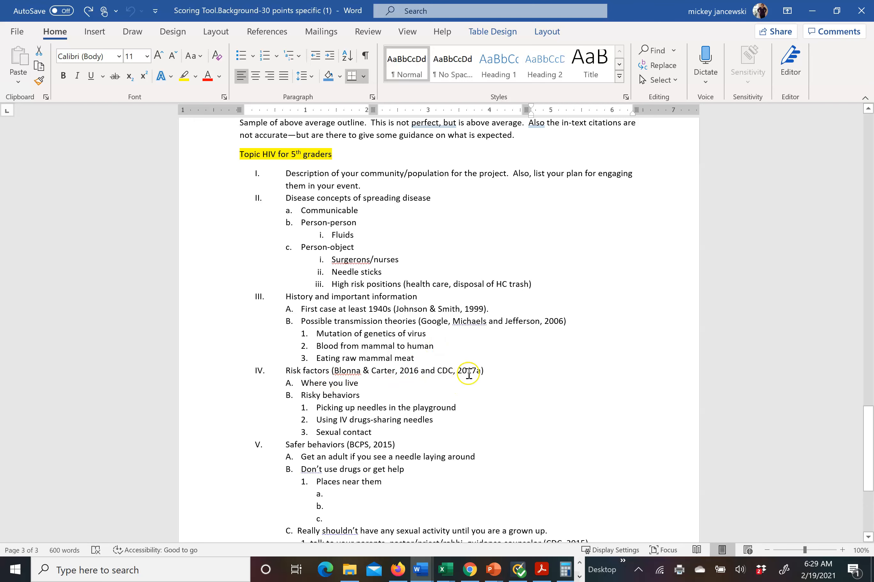
mouse_move(526, 438)
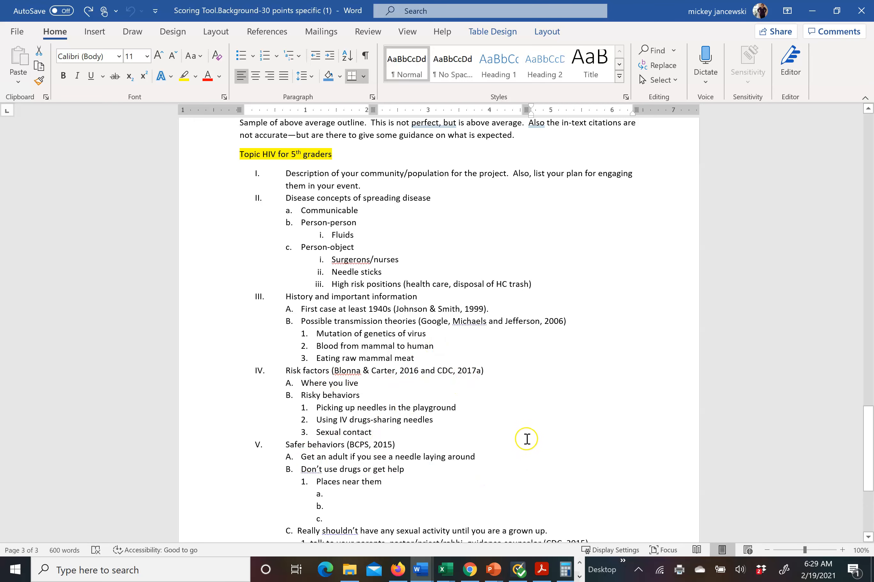
scroll(down, 3)
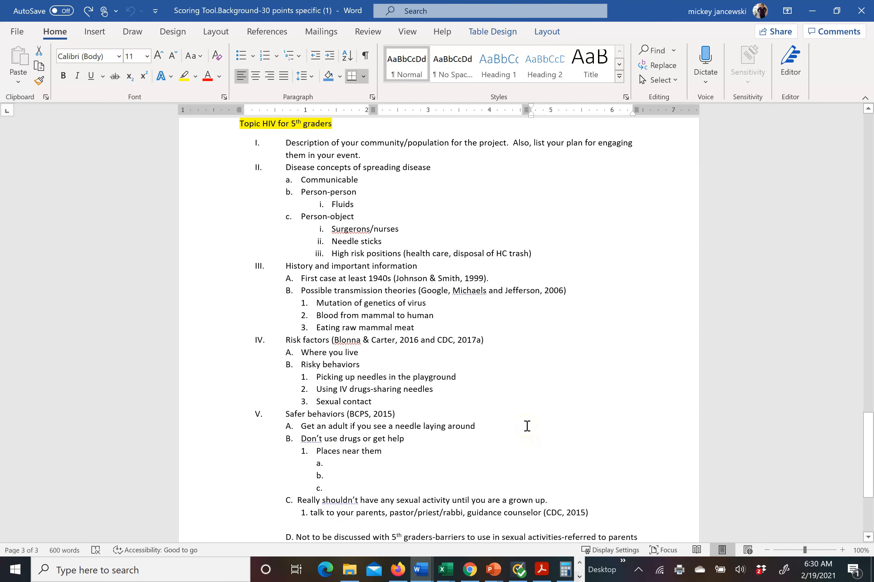
mouse_move(500, 418)
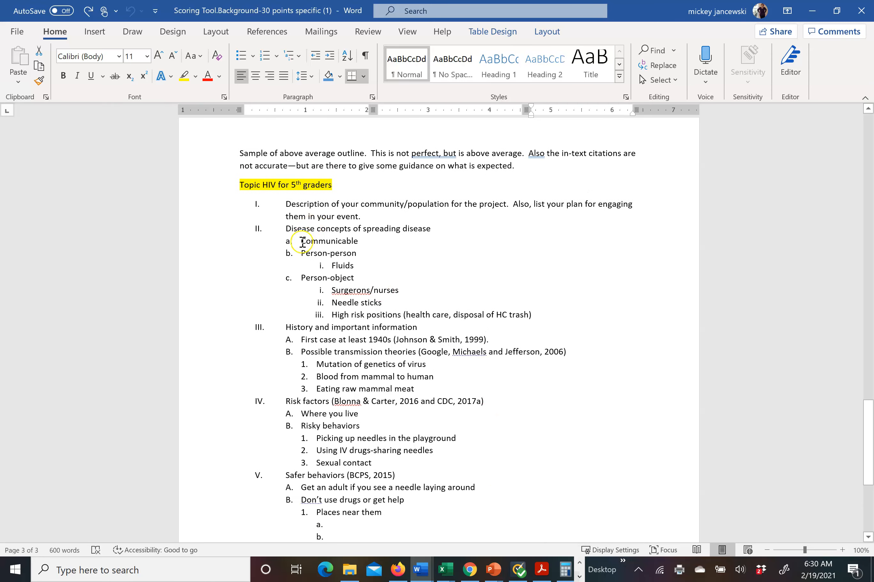
mouse_move(348, 258)
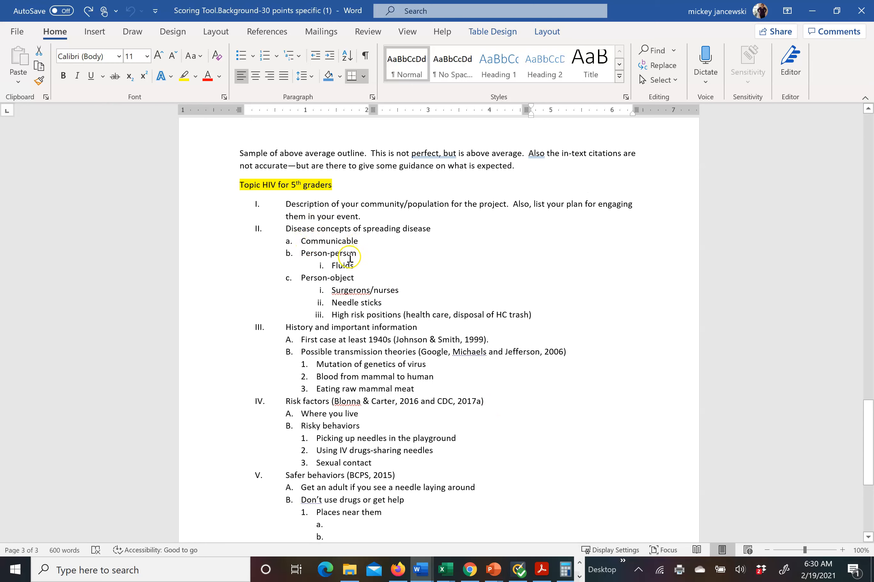
mouse_move(357, 348)
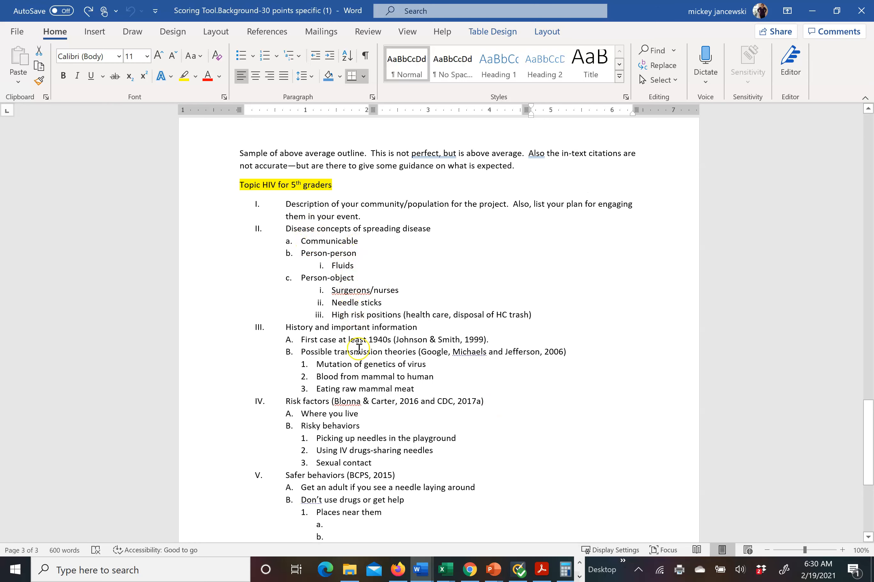
mouse_move(373, 312)
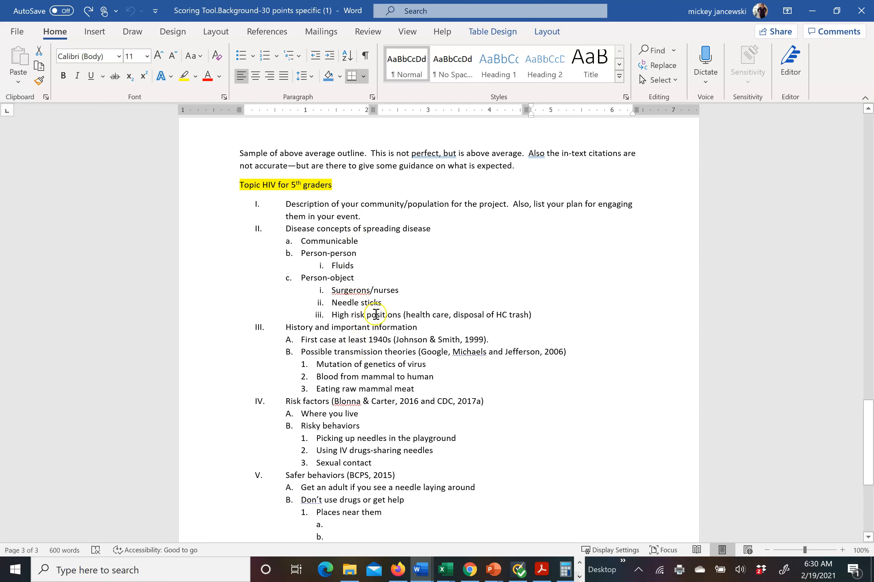
mouse_move(450, 513)
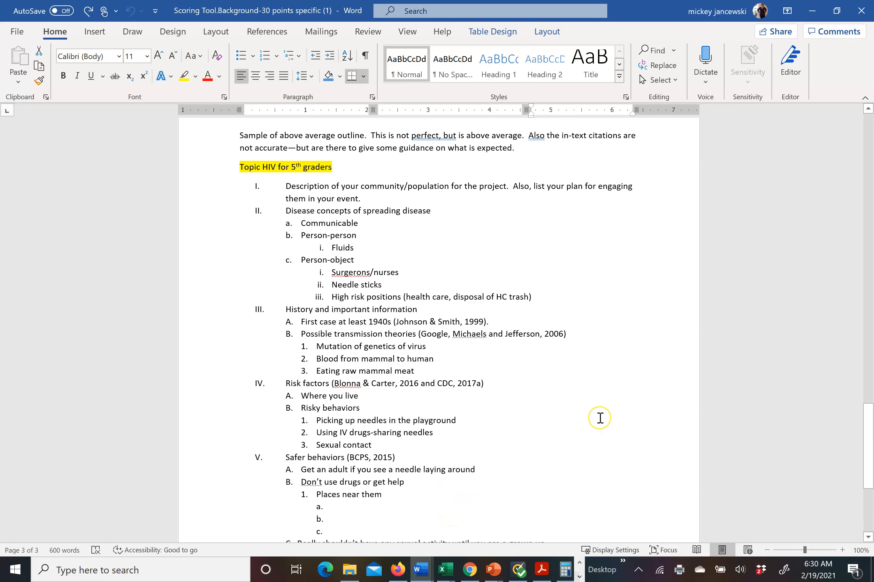
scroll(down, 3)
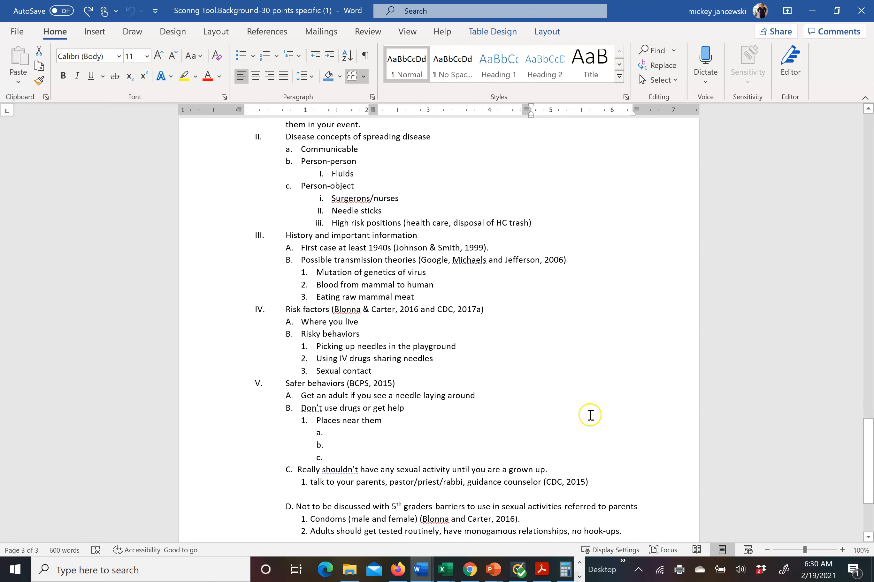
mouse_move(361, 454)
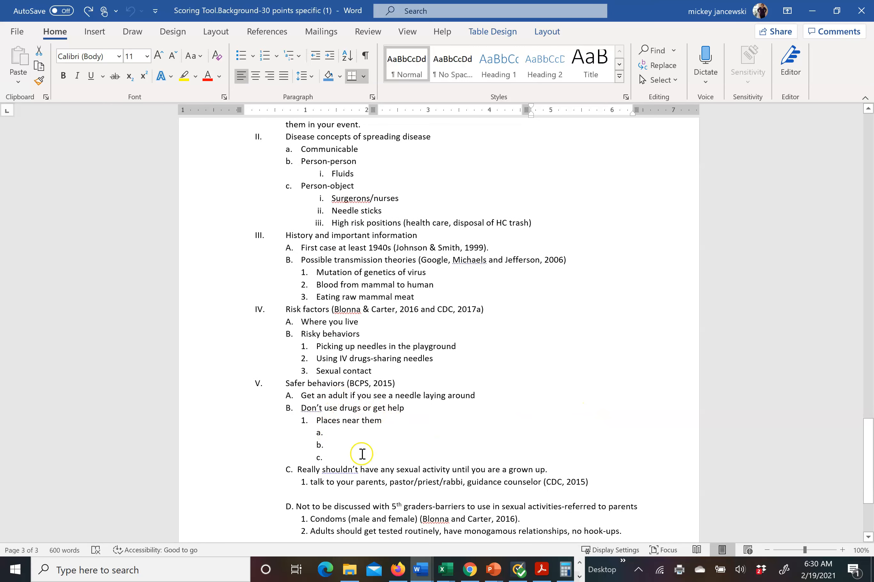
scroll(down, 3)
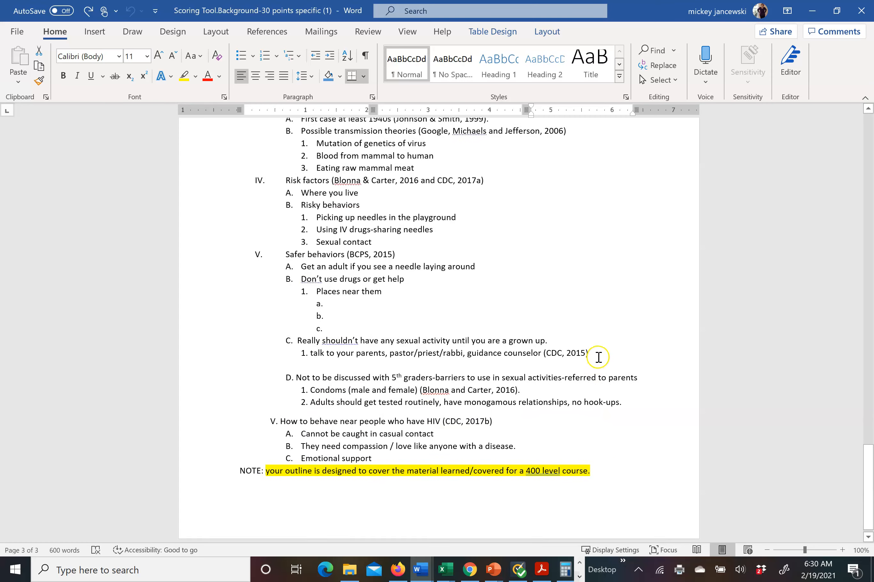
scroll(down, 3)
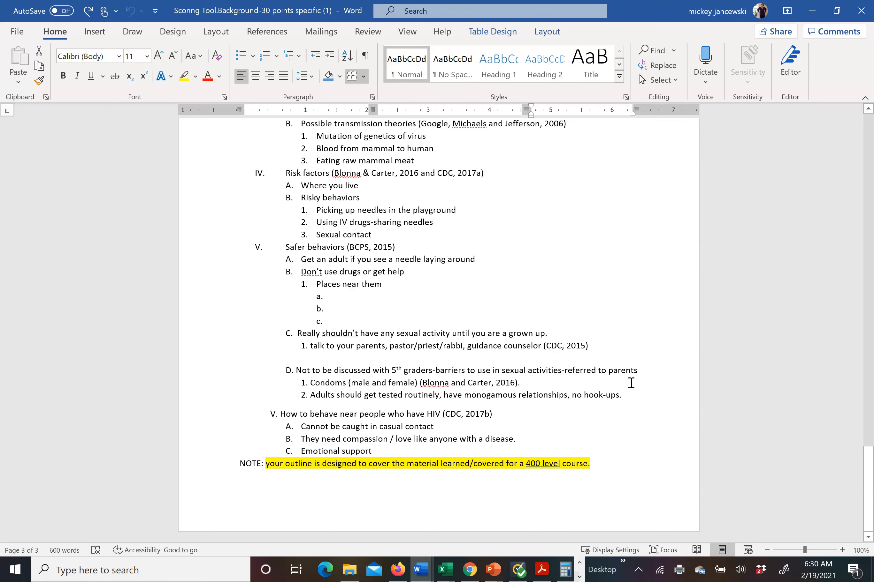
mouse_move(638, 419)
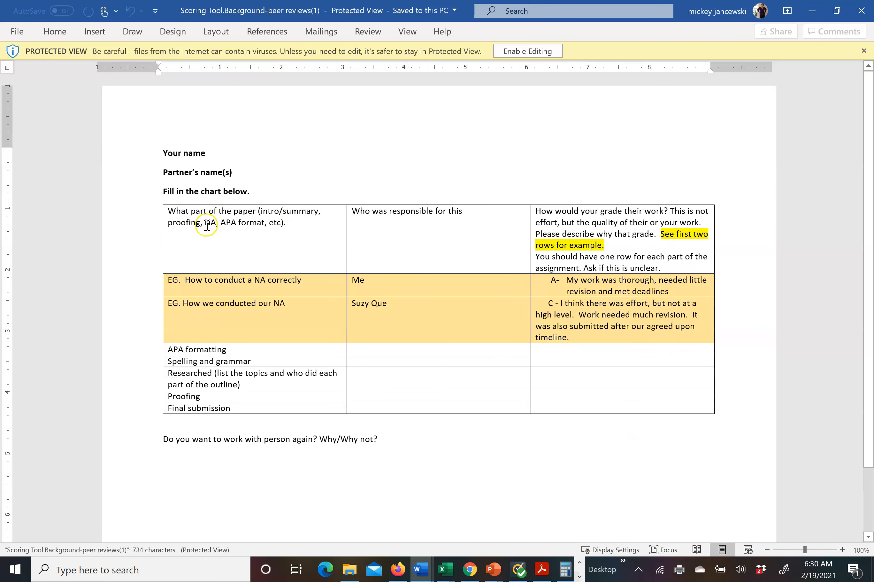
Enable editing on the peer reviews document and place the cursor in its partner-grading chart
click(526, 50)
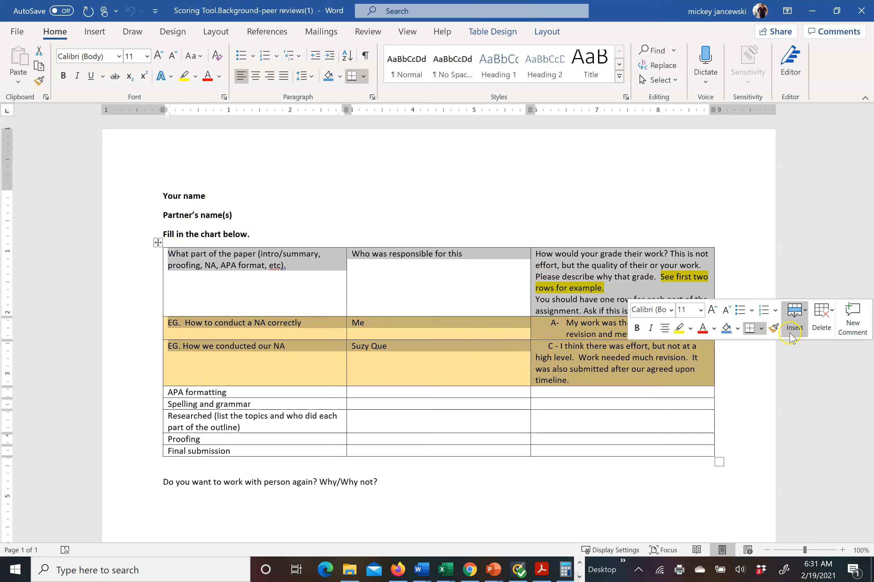
click(500, 370)
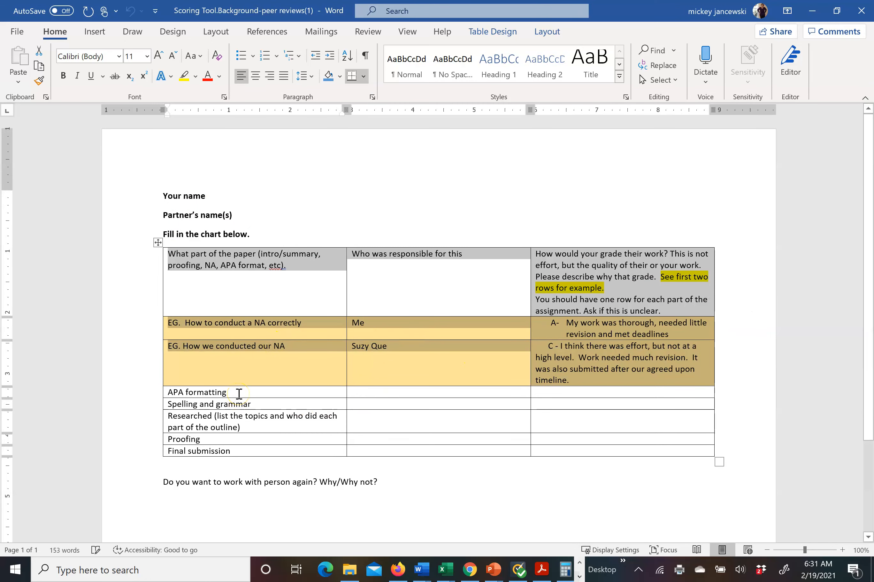
mouse_move(270, 404)
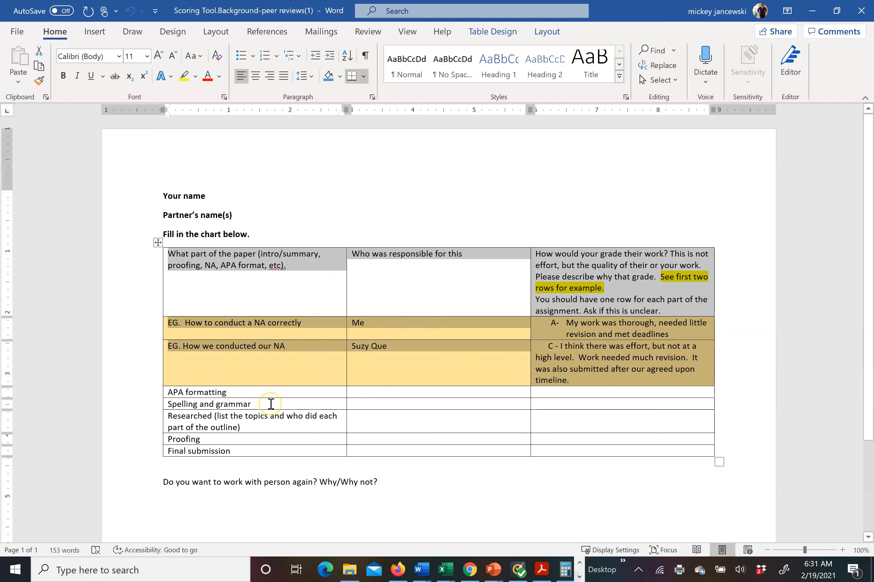
mouse_move(245, 430)
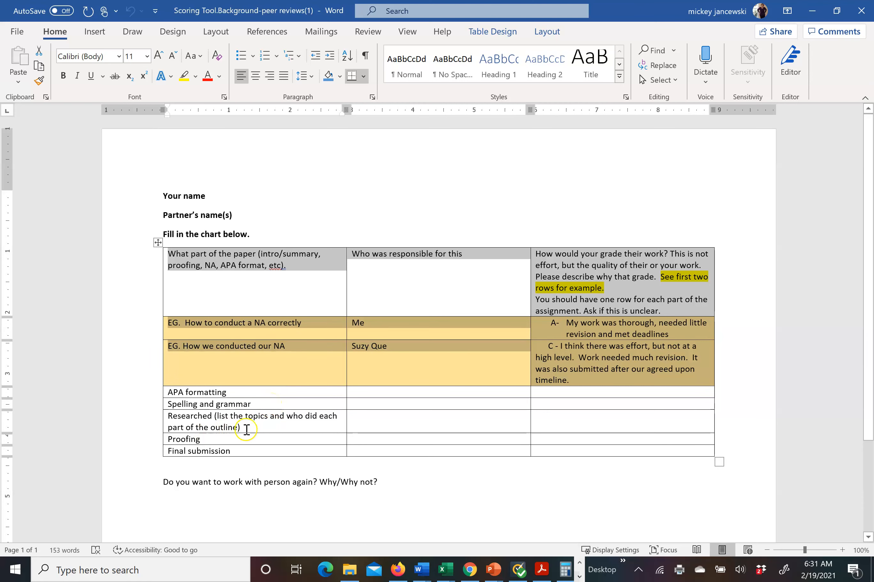
mouse_move(334, 436)
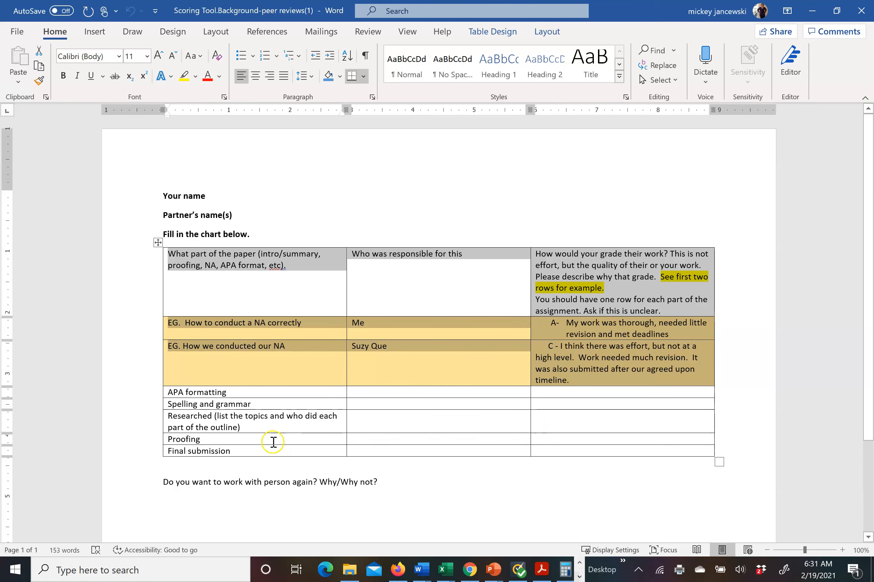
mouse_move(282, 452)
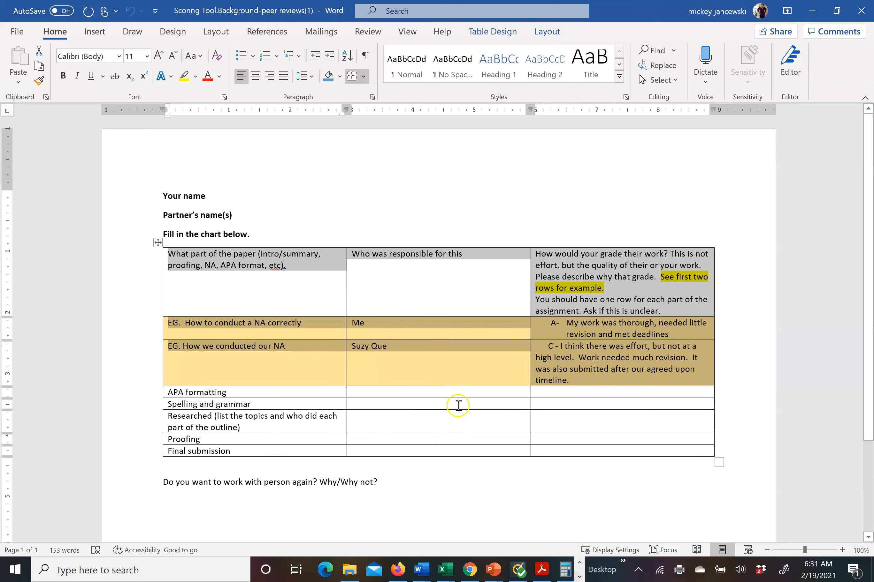
mouse_move(570, 458)
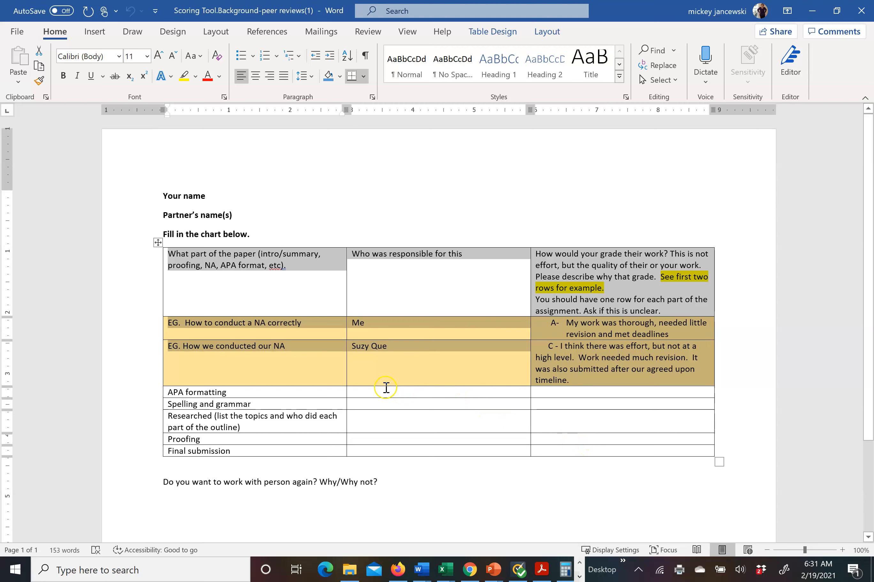
mouse_move(389, 444)
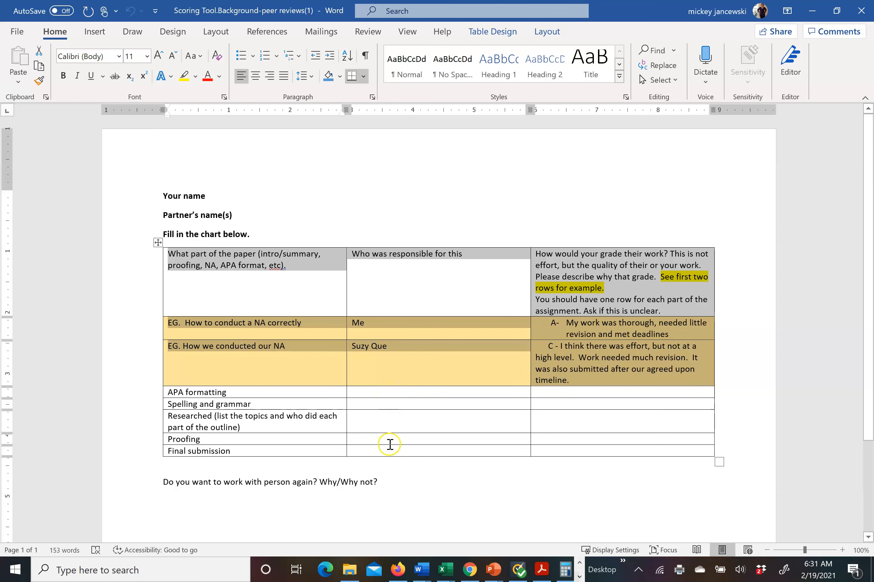
mouse_move(579, 422)
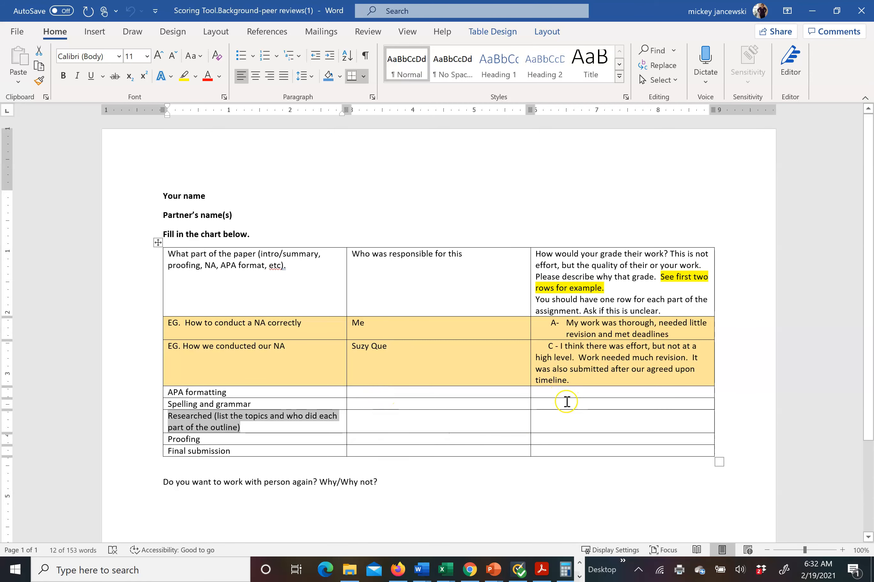
mouse_move(562, 440)
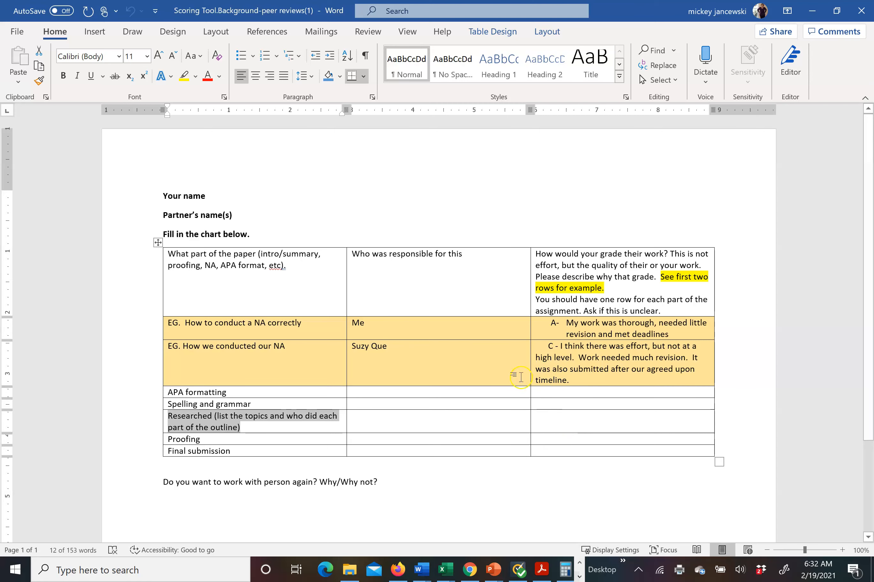
mouse_move(285, 325)
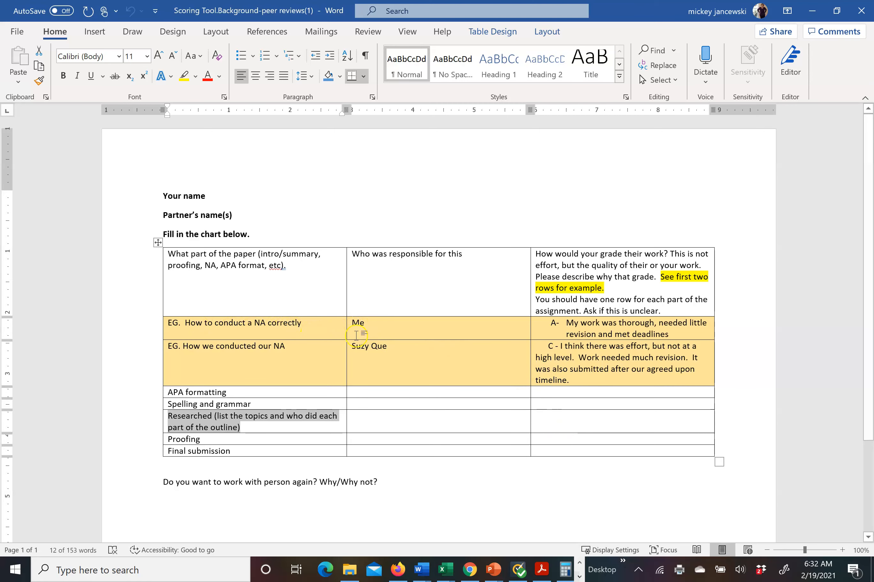
mouse_move(210, 345)
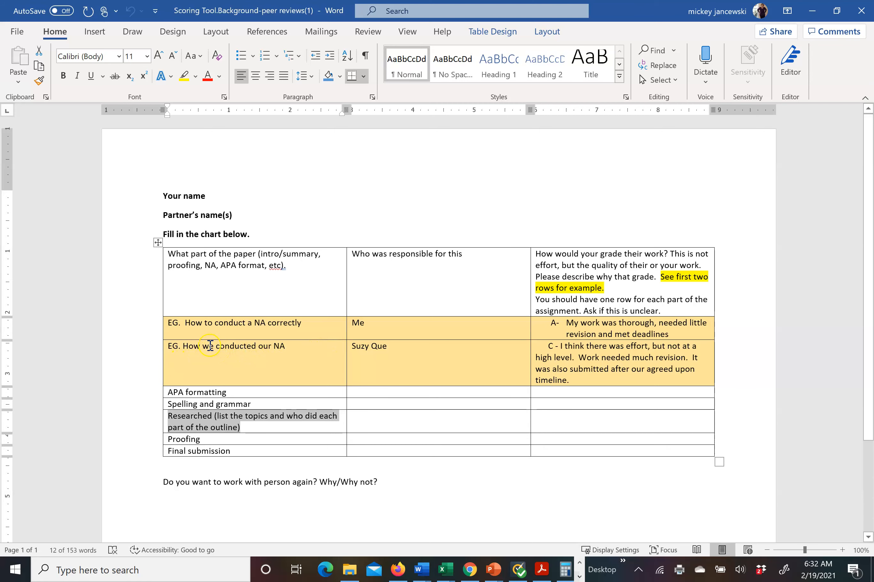
mouse_move(305, 356)
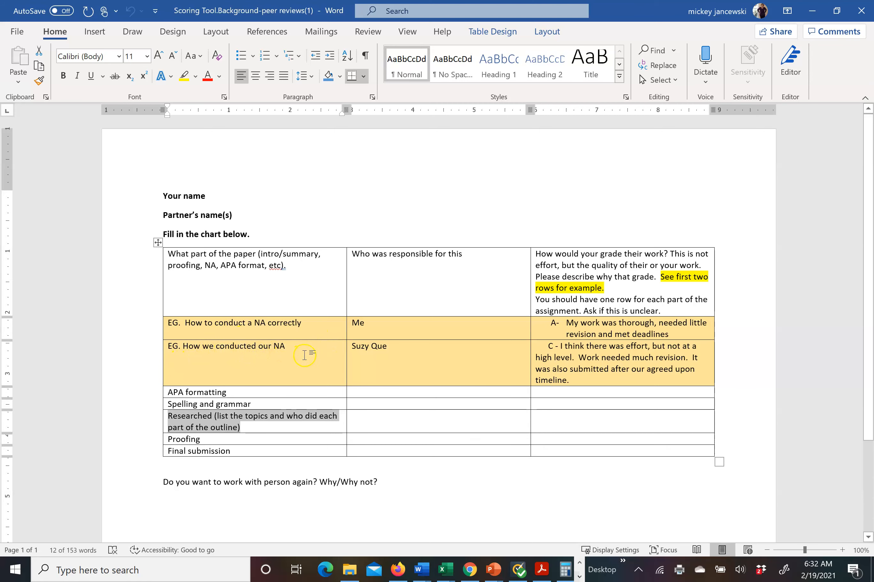
mouse_move(584, 344)
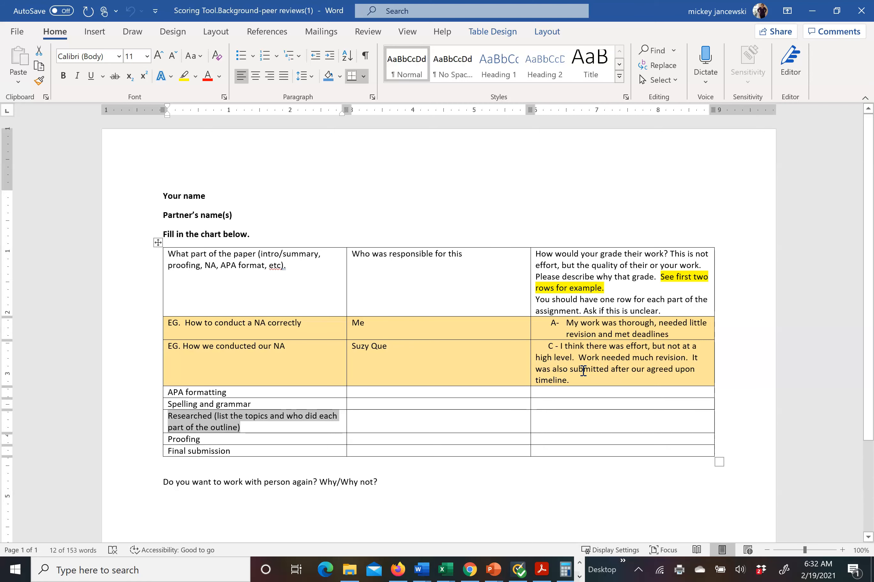
mouse_move(240, 472)
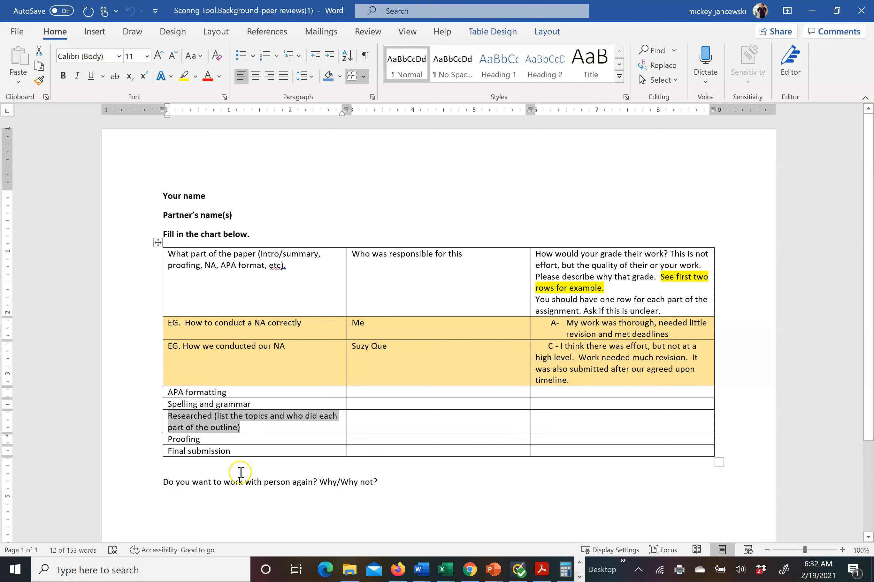
mouse_move(452, 485)
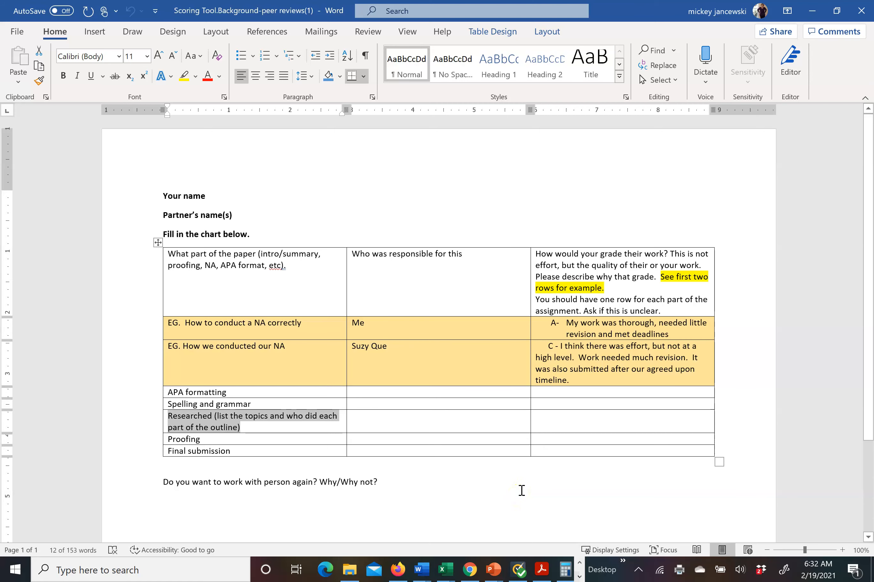
mouse_move(521, 483)
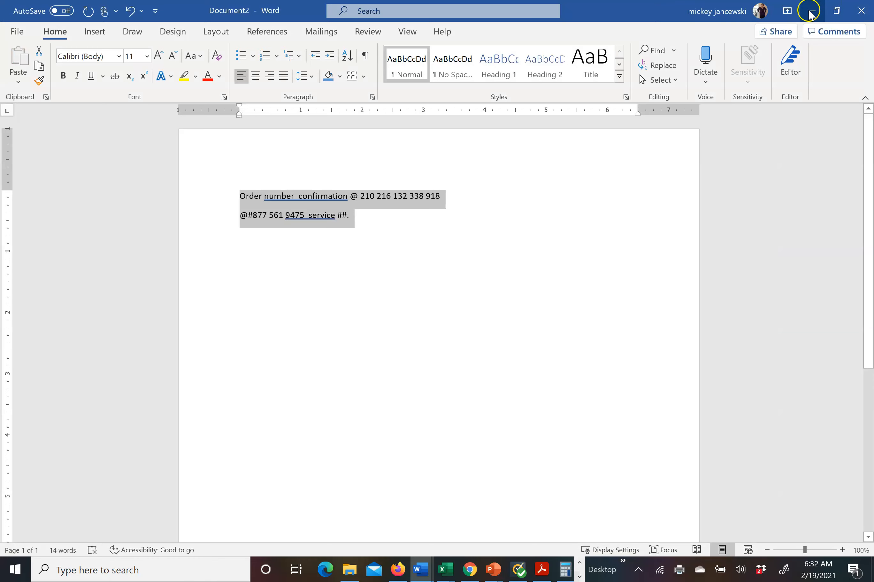
Minimize Word to the Blackboard Background/Content item and select the peer reviews attachment link
click(469, 569)
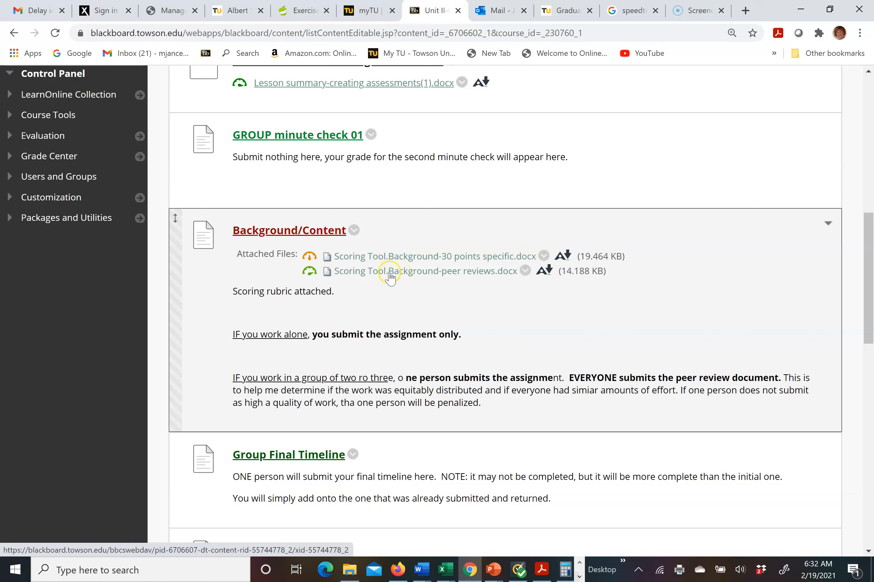
click(418, 271)
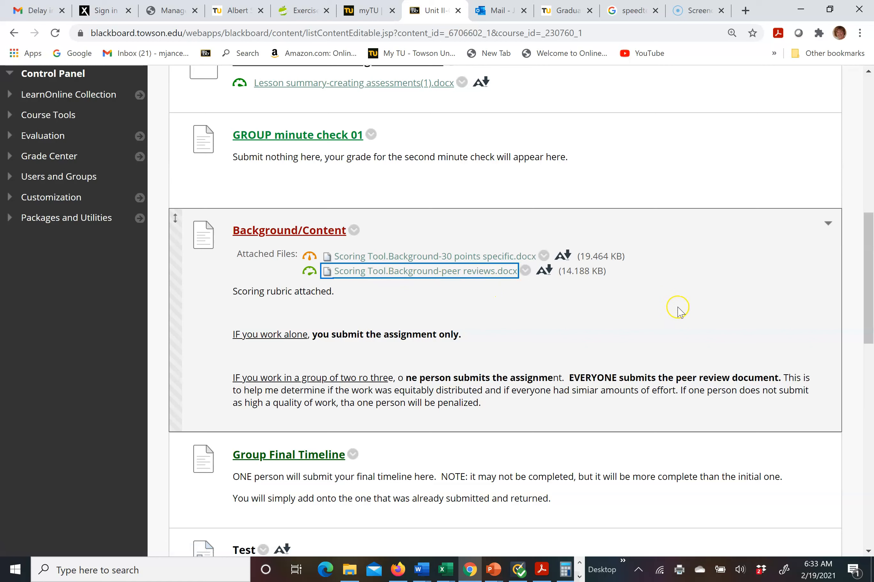
mouse_move(667, 307)
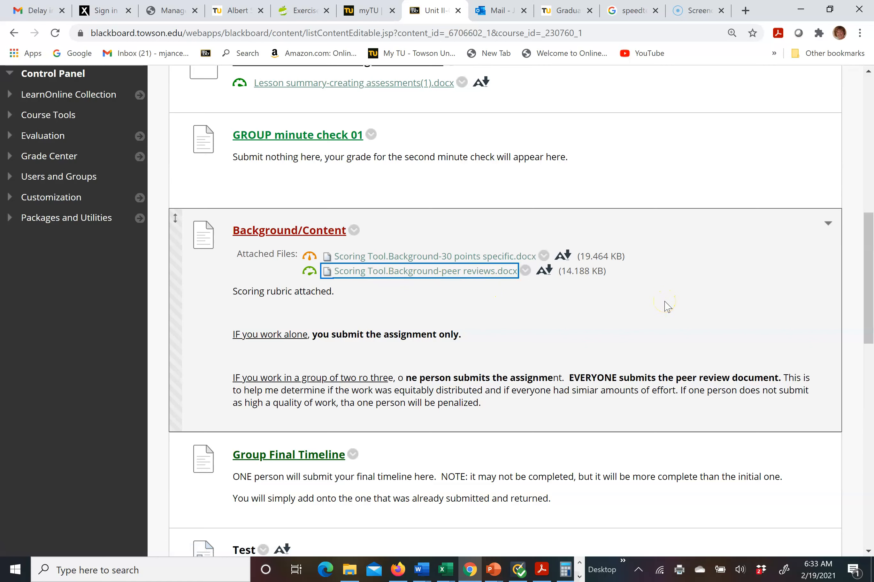
mouse_move(663, 307)
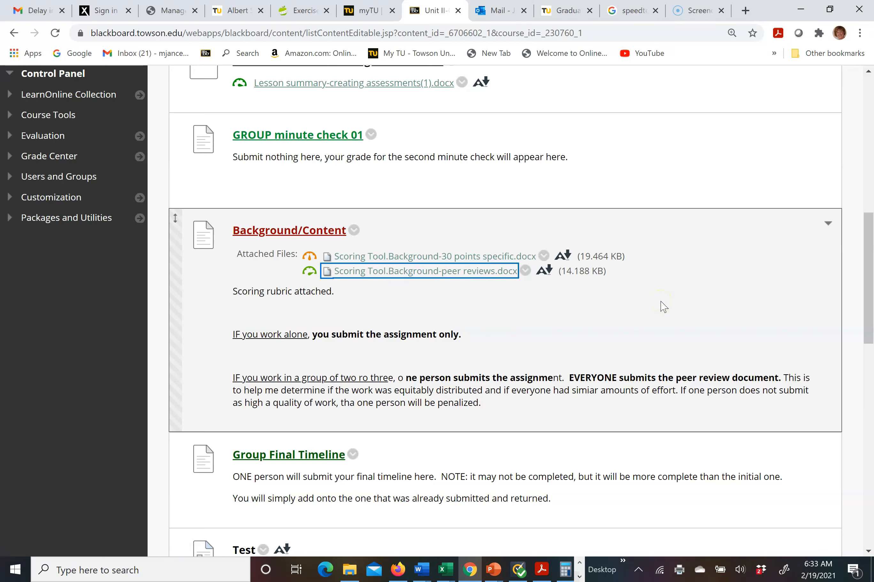